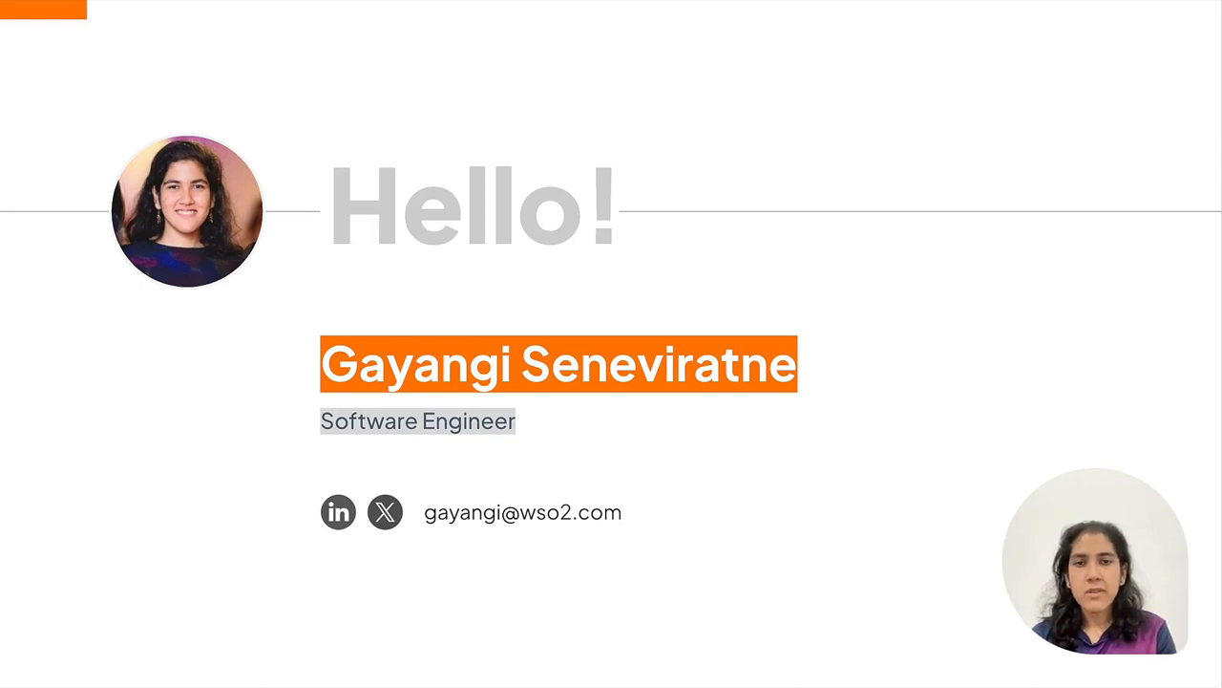
# Install the apkdev release from wso2apk/apk-helm version 1.0.0 into apk-dev with values.yaml.
pyautogui.press('Right')
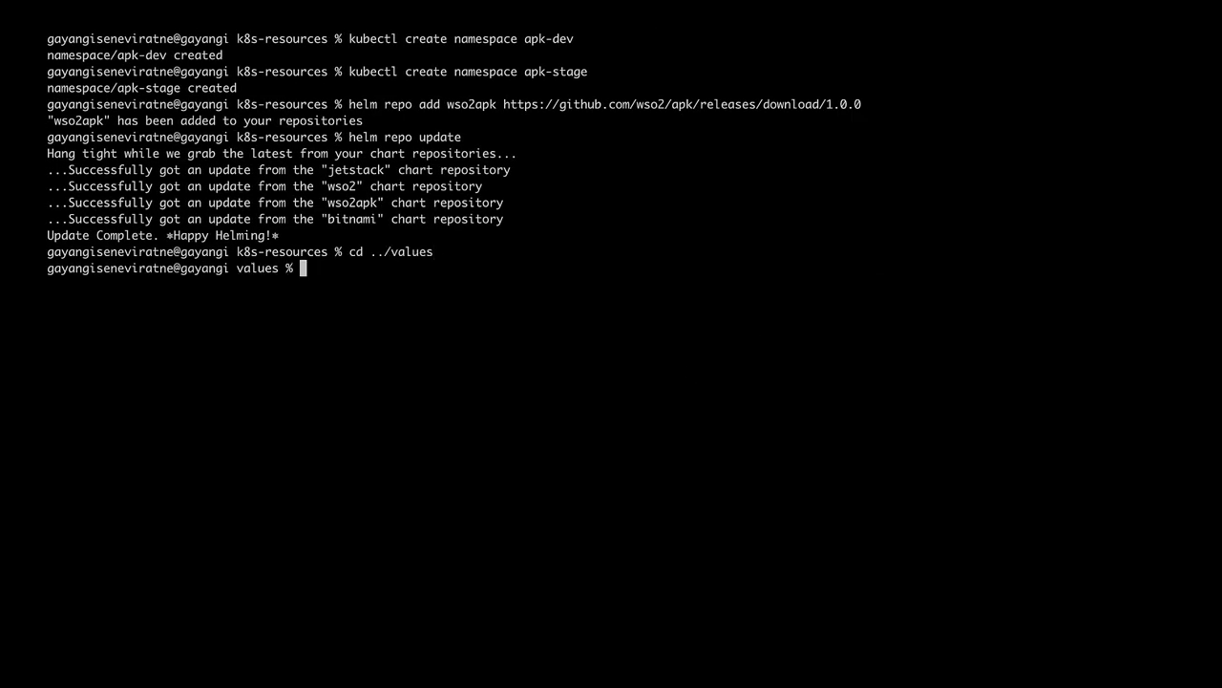
pyautogui.moveTo(785, 443)
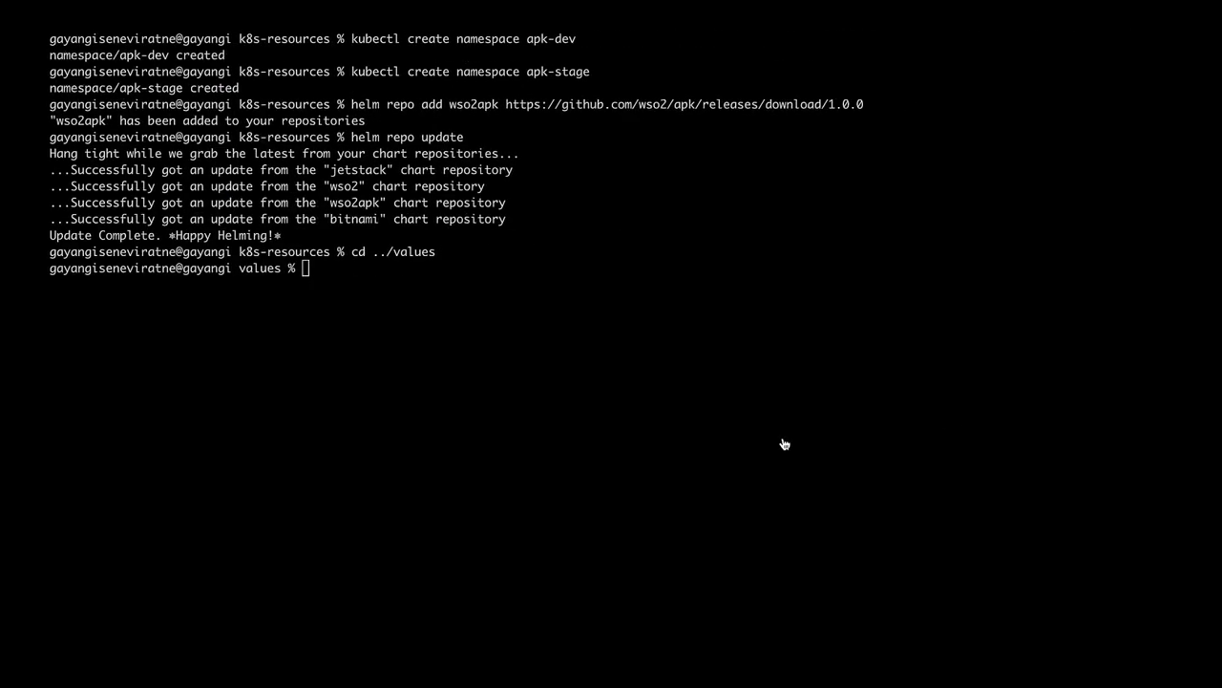
pyautogui.write('helm install apkdev wso2apk/apk-helm --version=1.0.0 -n apk-dev --values values.yaml')
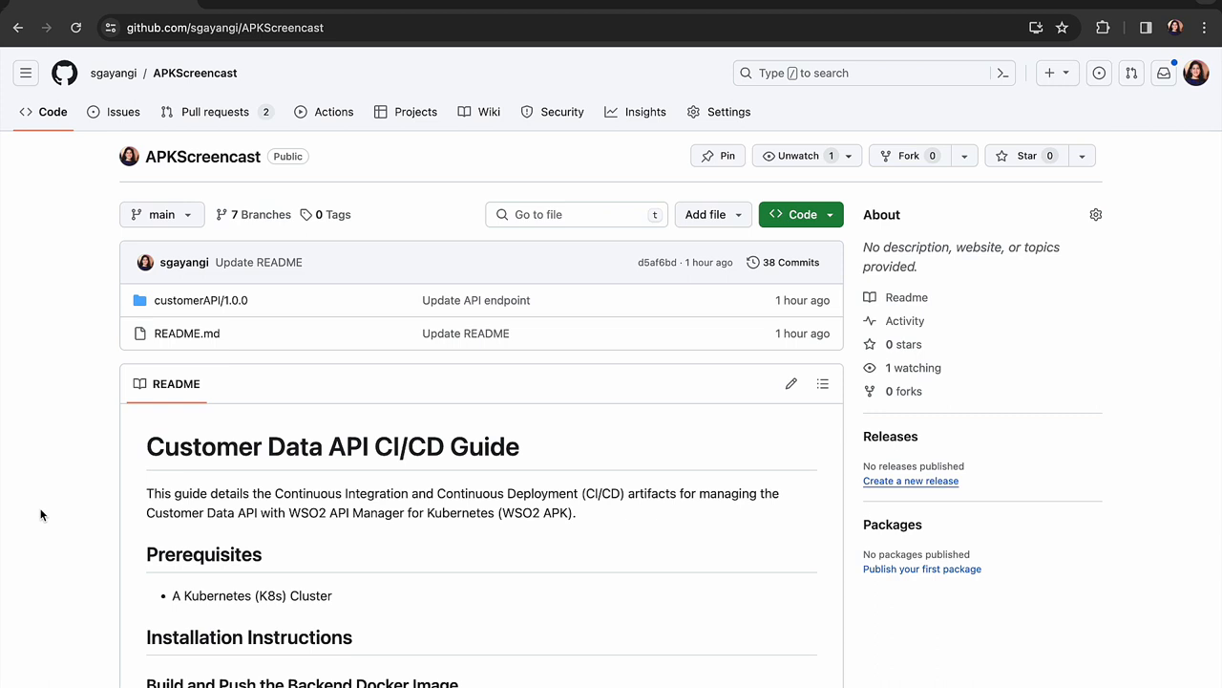
pyautogui.moveTo(344, 172)
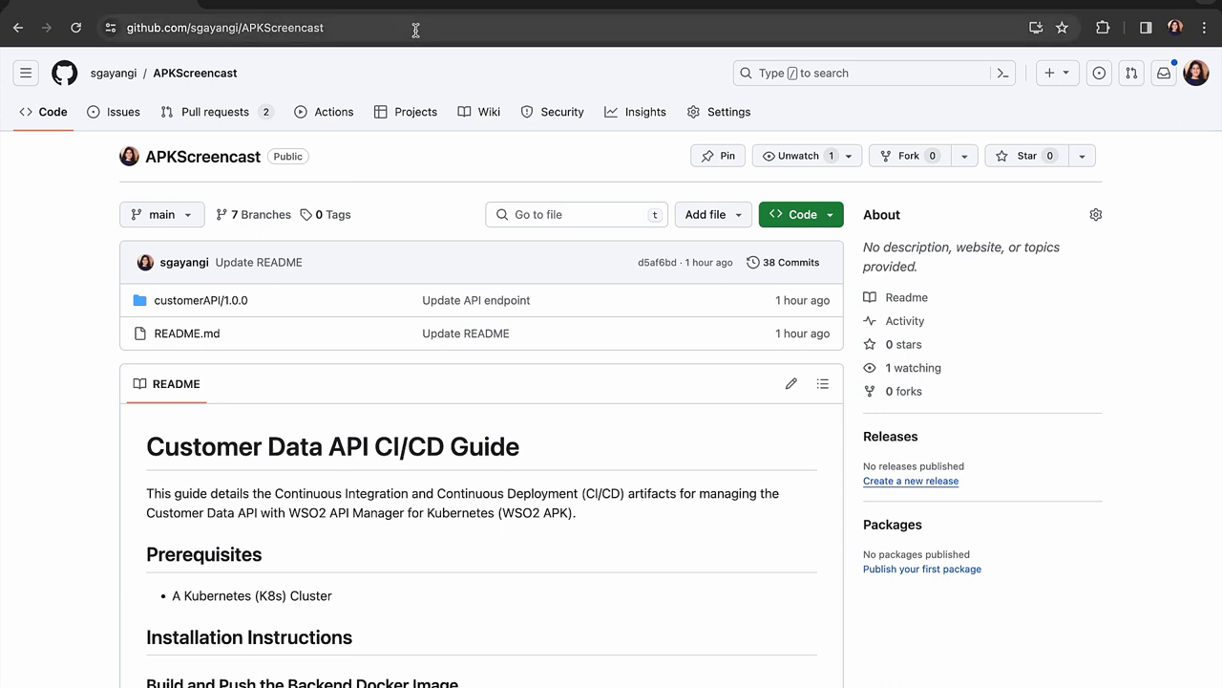
# Review customerAPI/1.0.0's definition ConfigMap, API, backend and kustomization.yaml files on main.
pyautogui.click(226, 26)
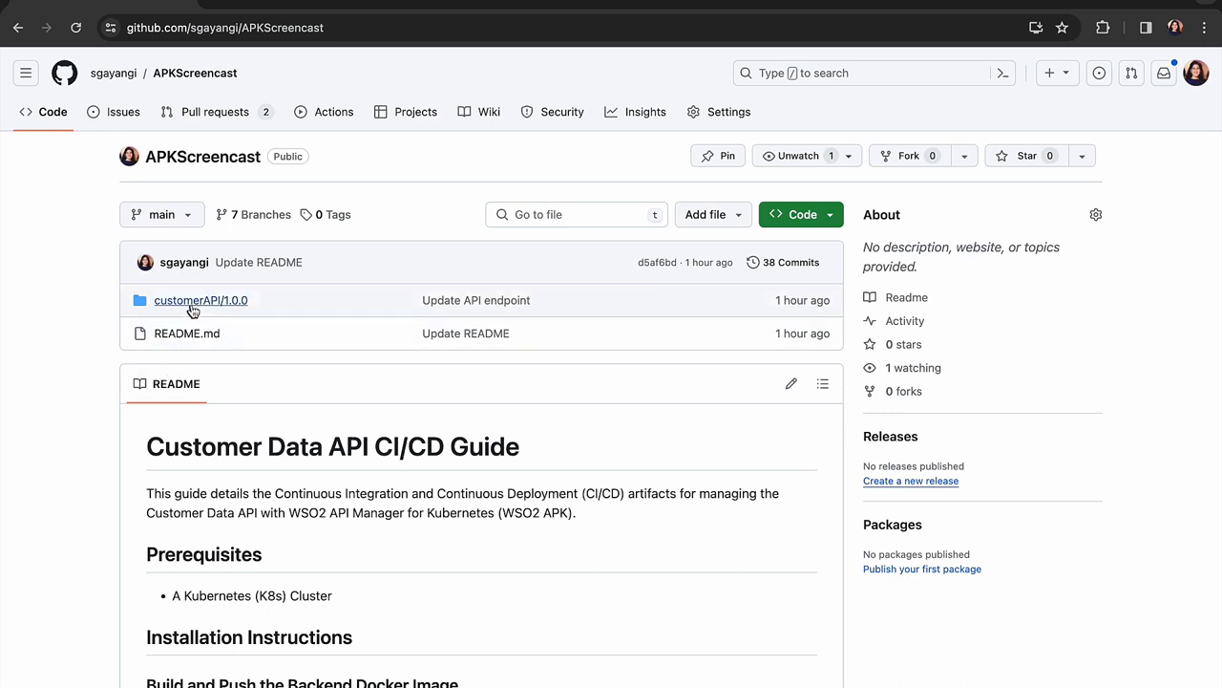
pyautogui.click(200, 300)
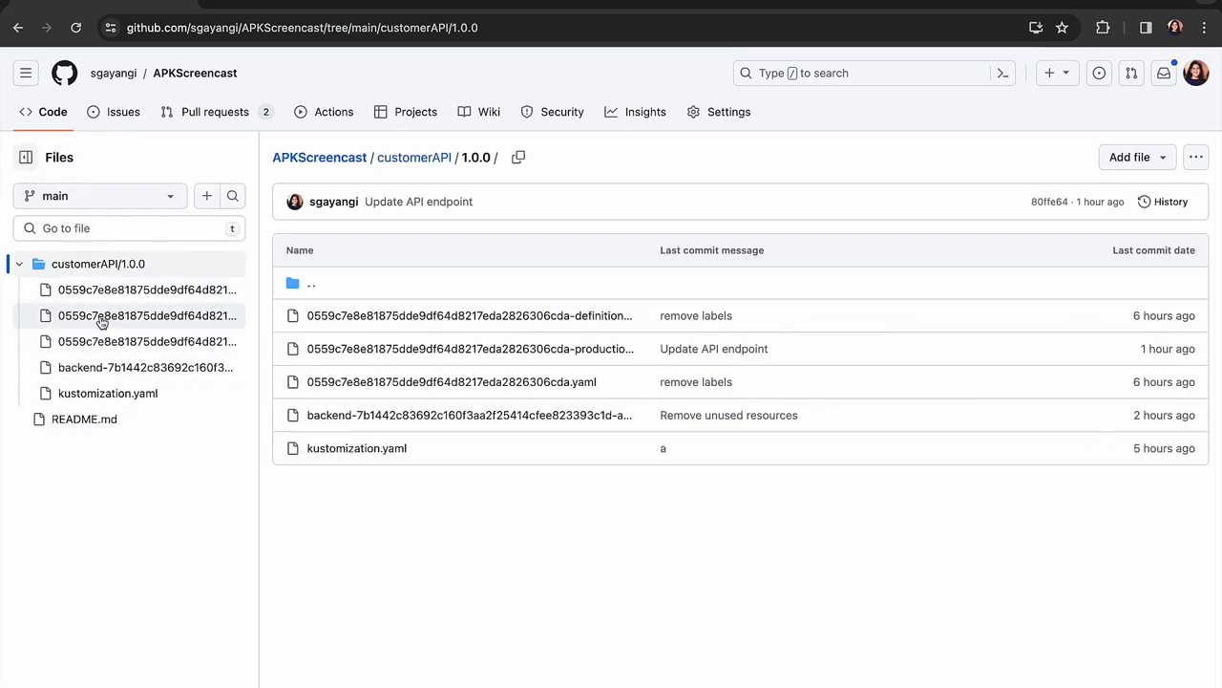
pyautogui.click(468, 316)
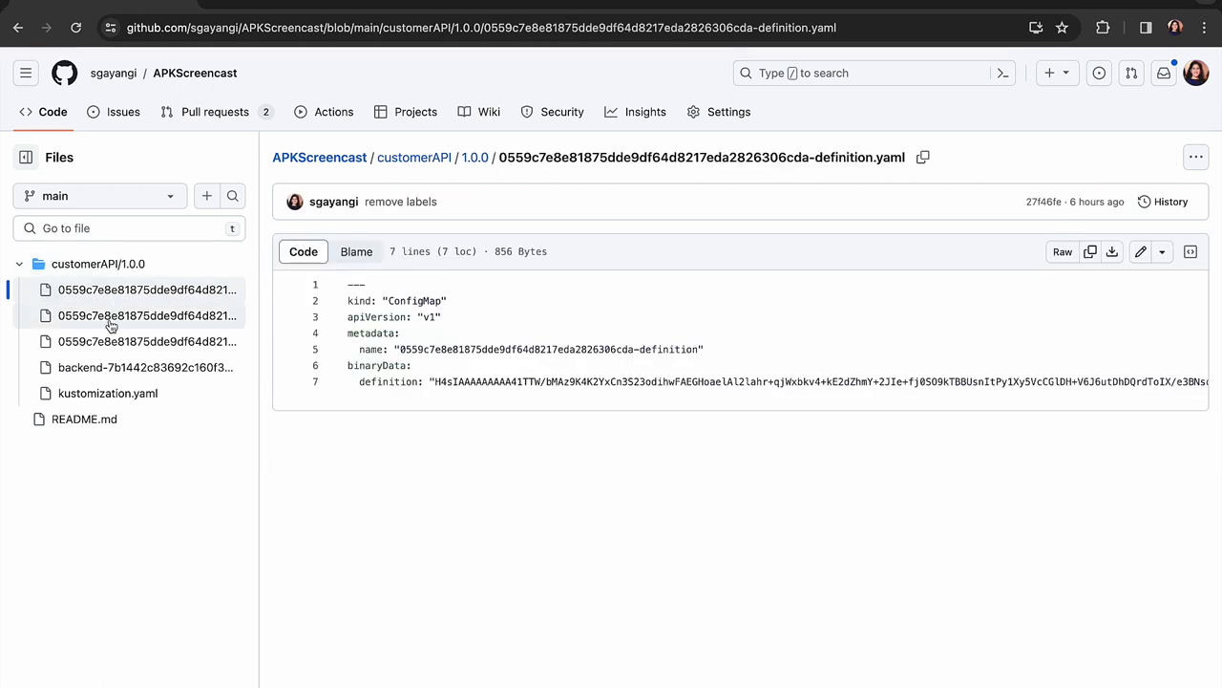
pyautogui.click(145, 315)
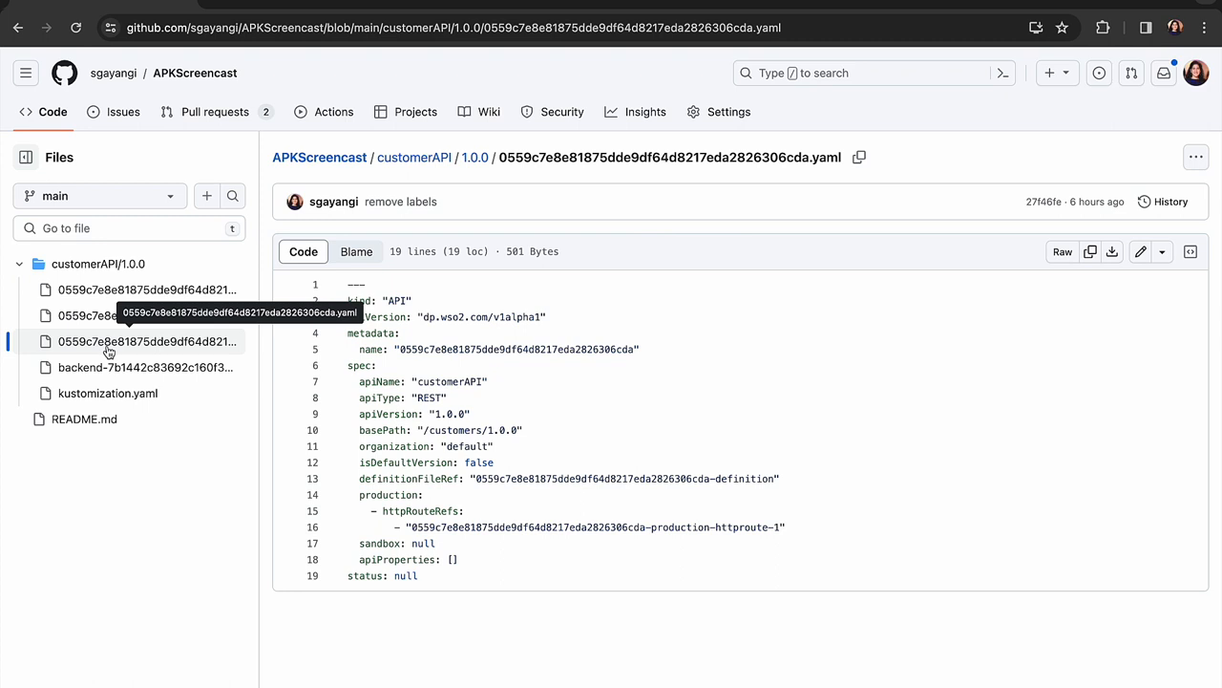
pyautogui.click(145, 367)
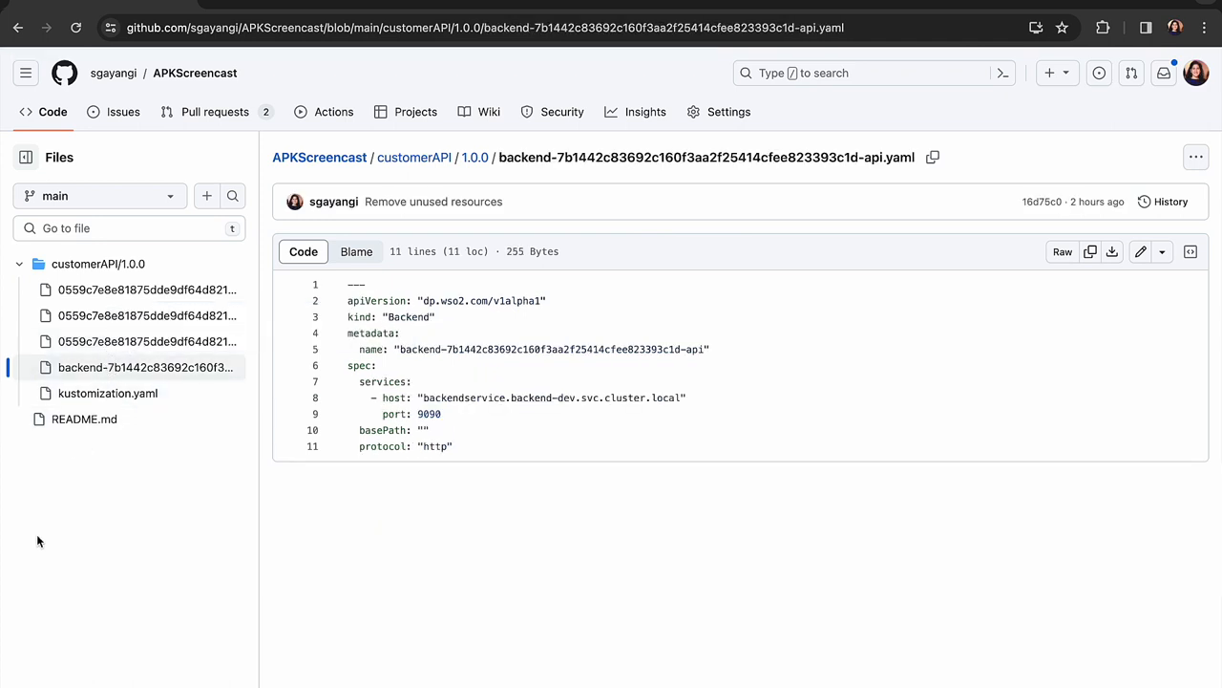
pyautogui.click(107, 393)
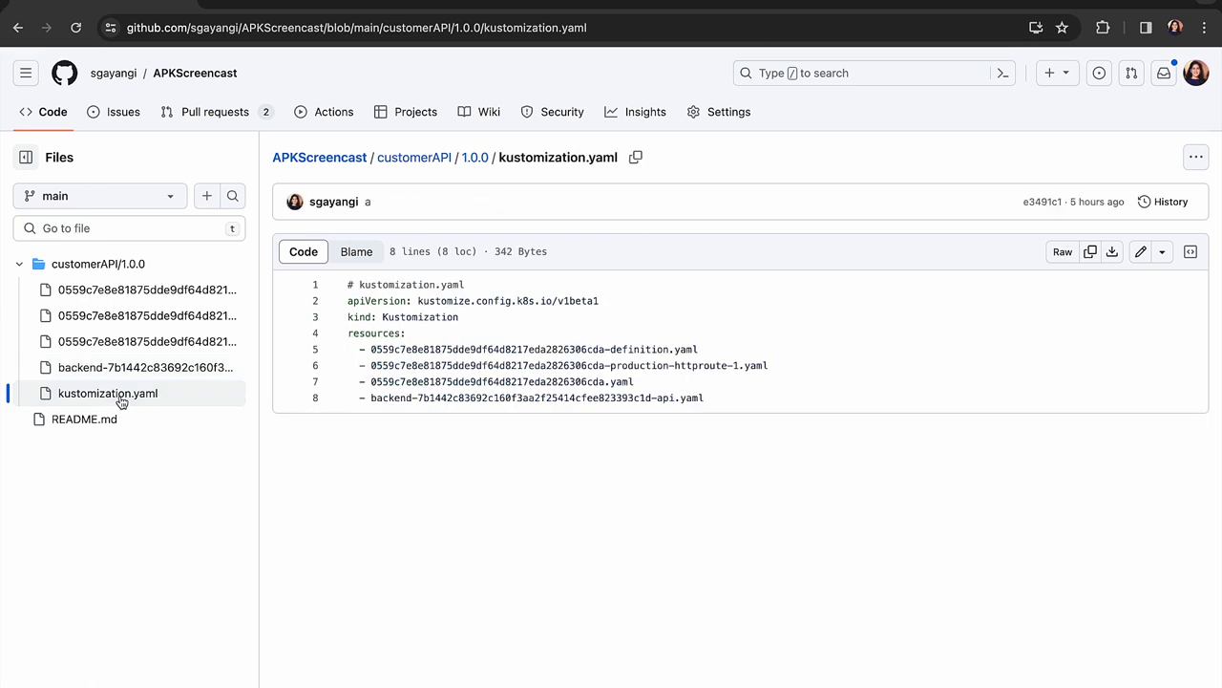
pyautogui.moveTo(76, 515)
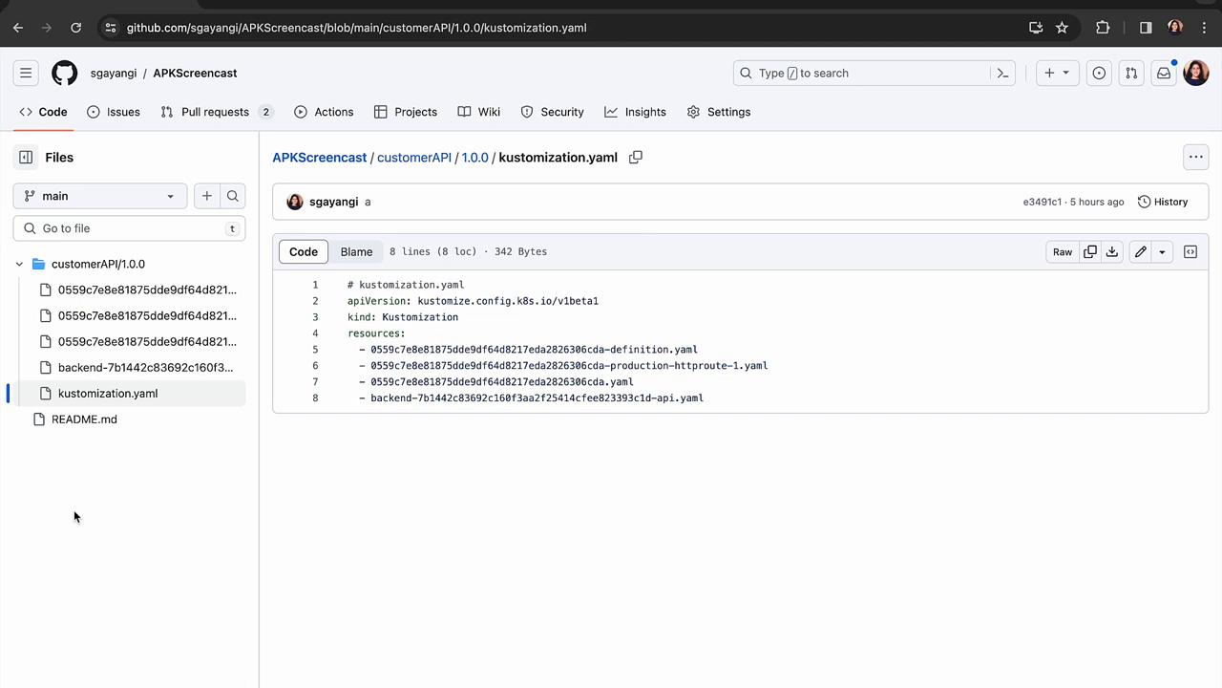
pyautogui.moveTo(92, 195)
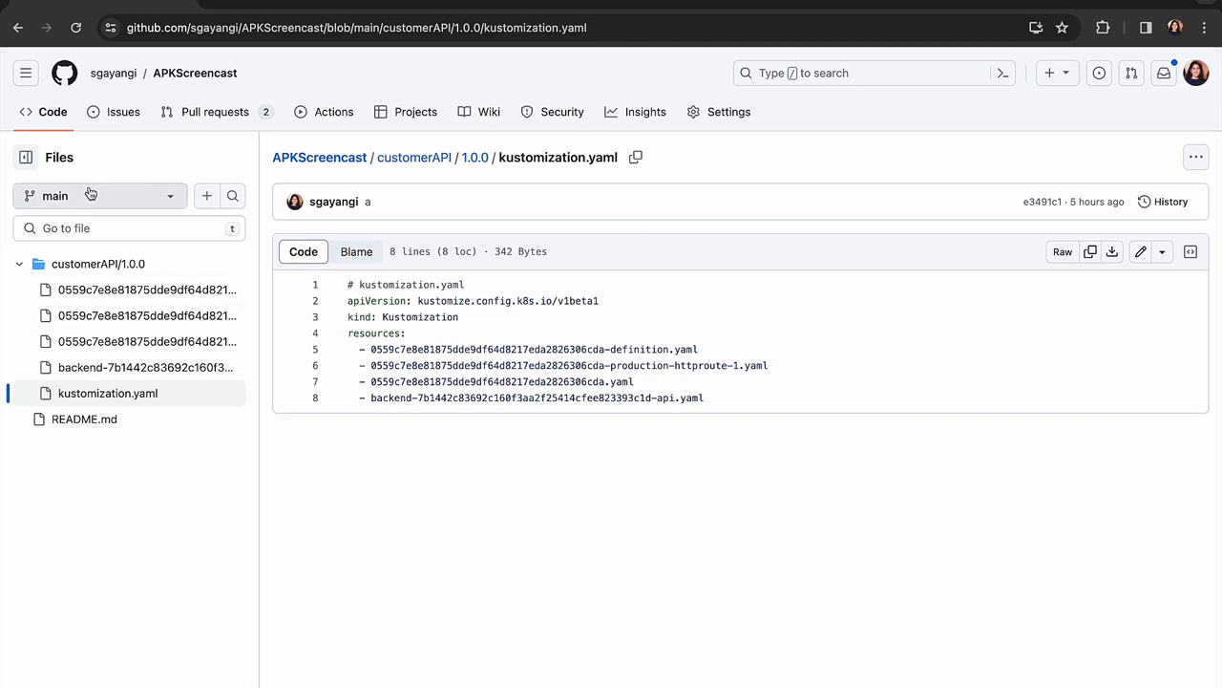
# Switch to the dev branch and view its routes.yaml with hostname dev.gw.wso2.com.
pyautogui.click(99, 195)
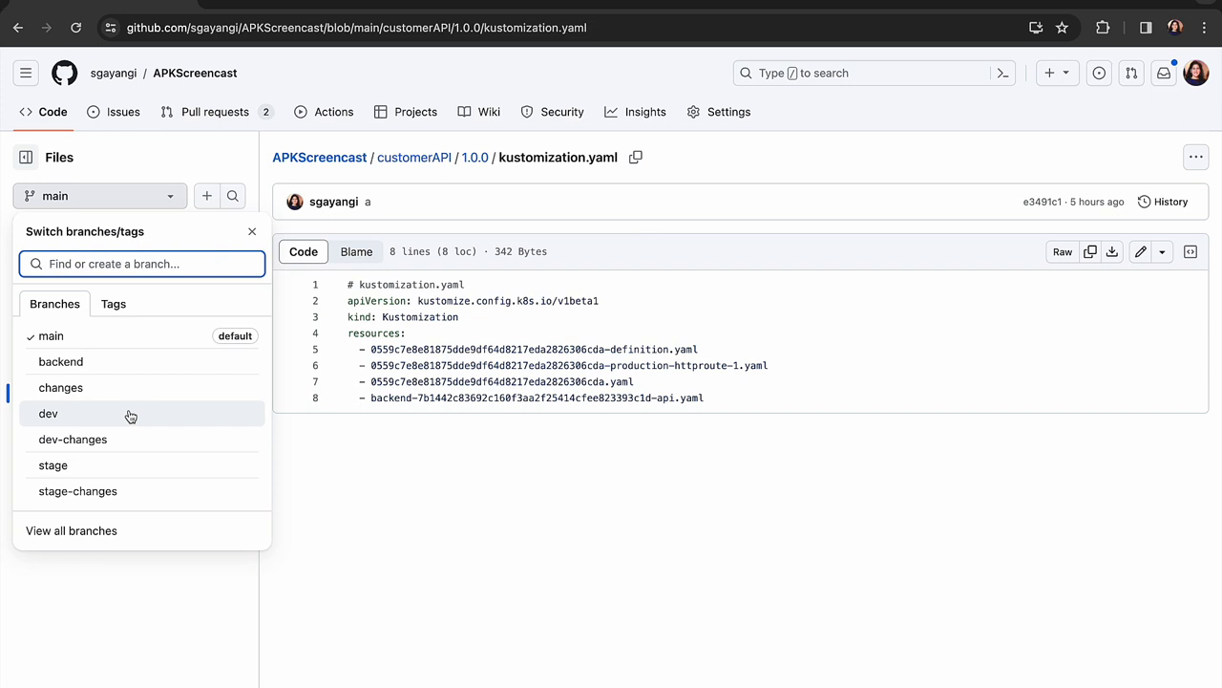
pyautogui.moveTo(130, 440)
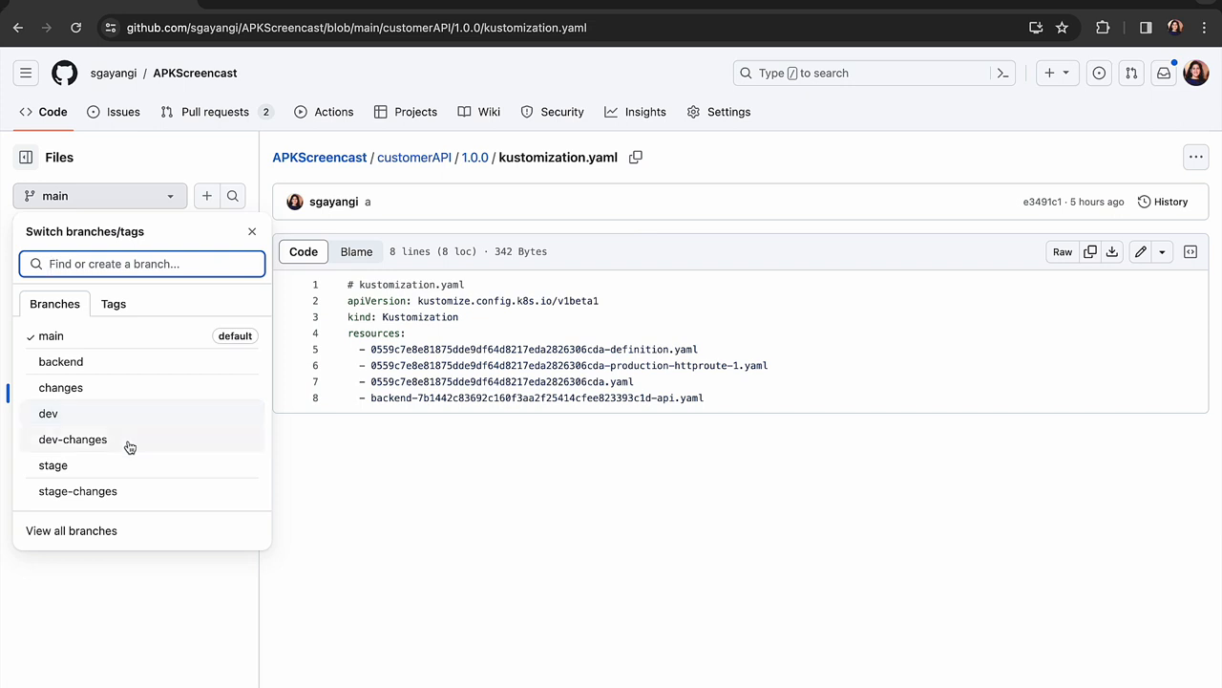
pyautogui.moveTo(115, 466)
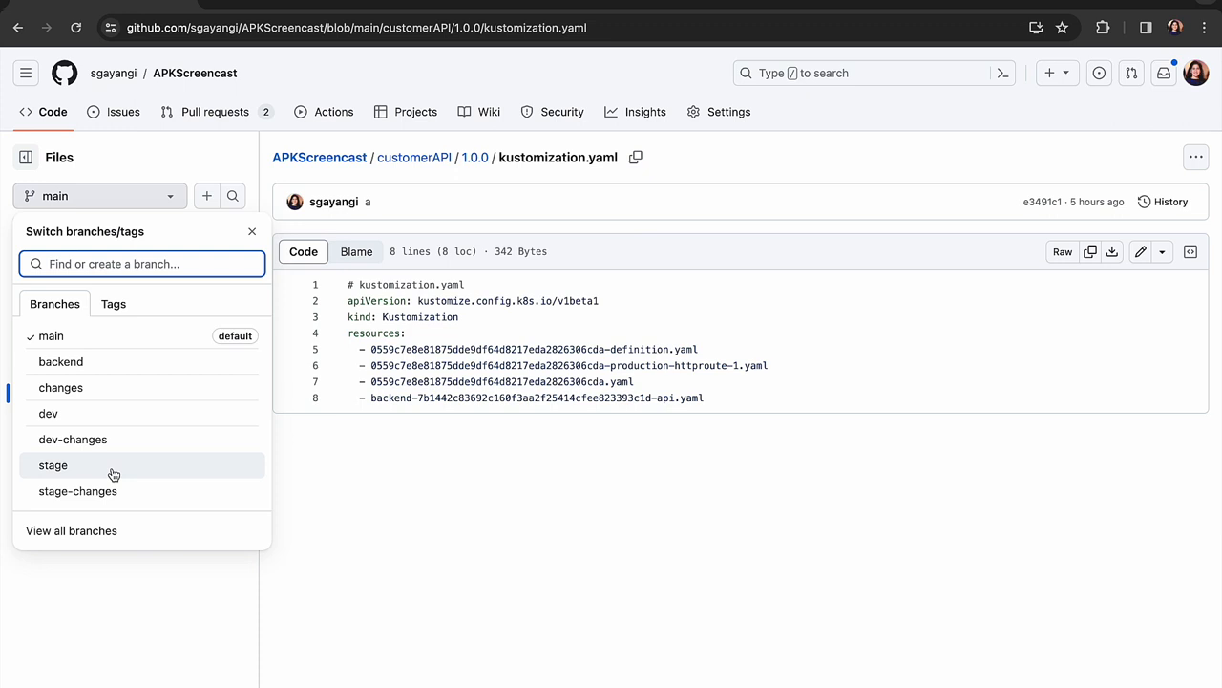
pyautogui.click(48, 413)
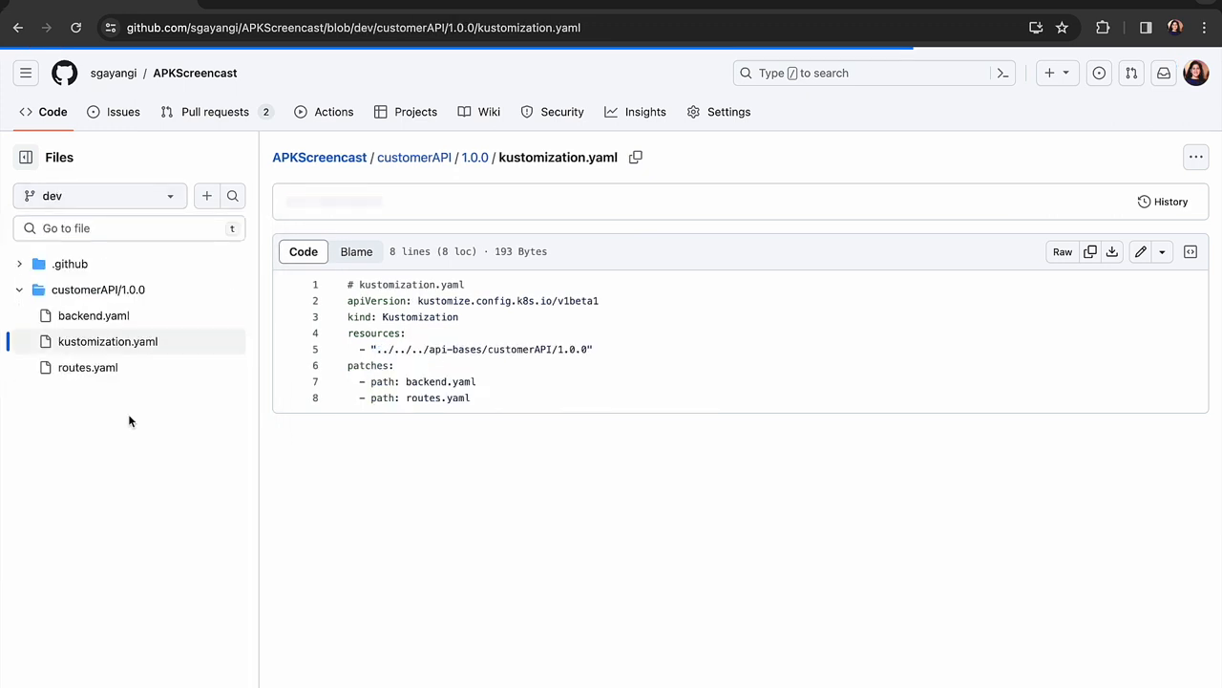
pyautogui.click(88, 367)
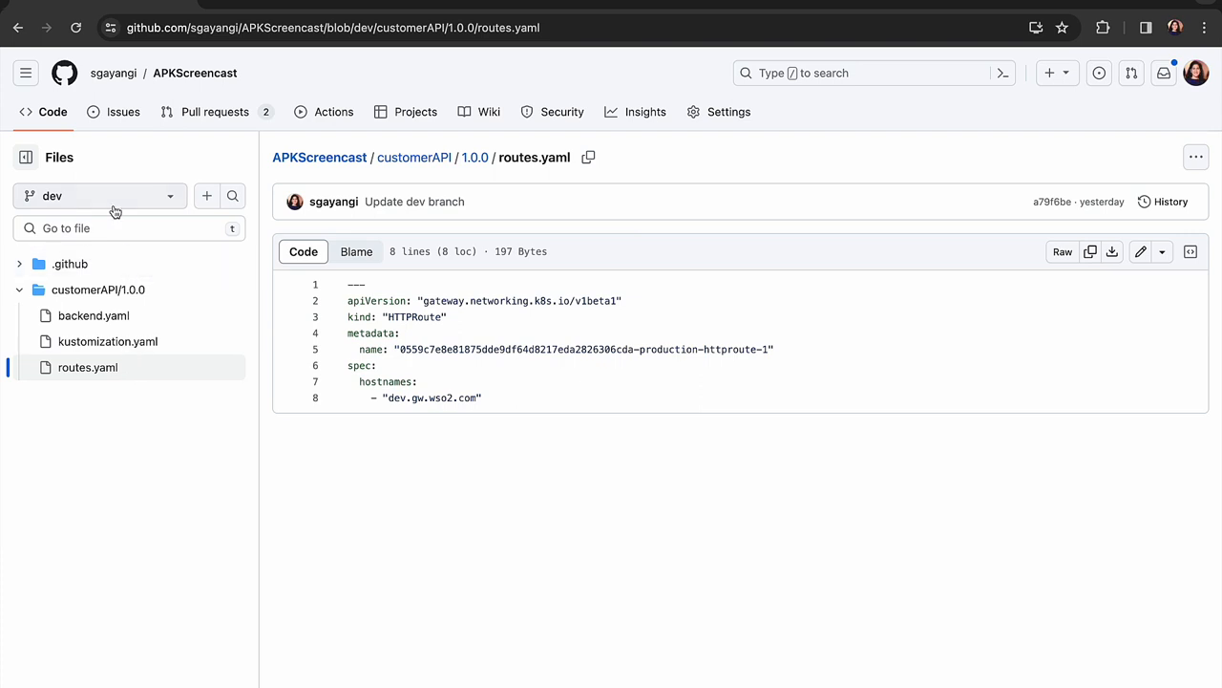
pyautogui.moveTo(130, 474)
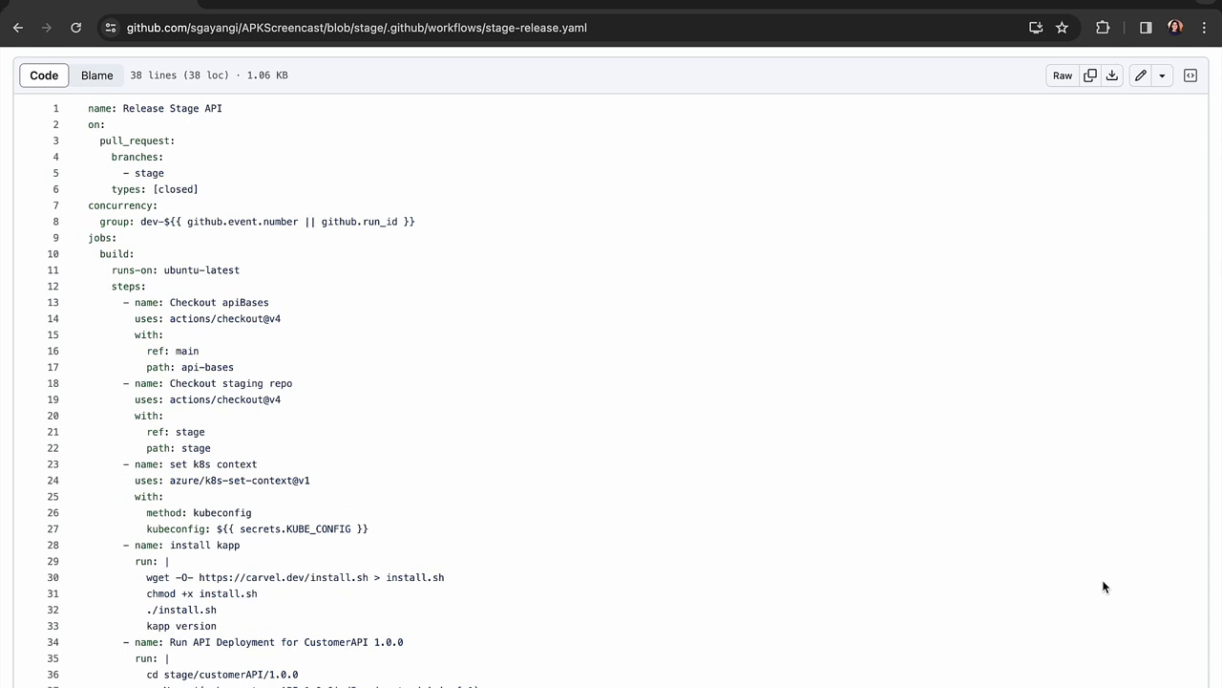
# Scroll through the stage-release.yaml workflow steps on the stage branch.
pyautogui.scroll(-3)
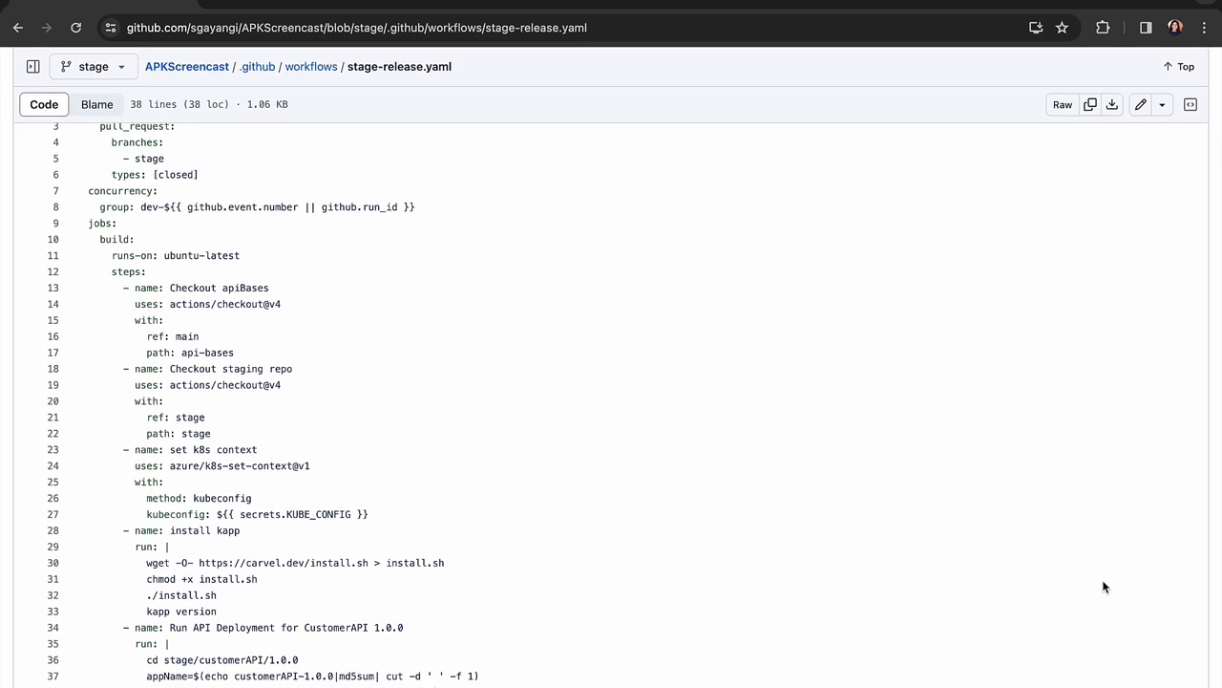
pyautogui.moveTo(1081, 596)
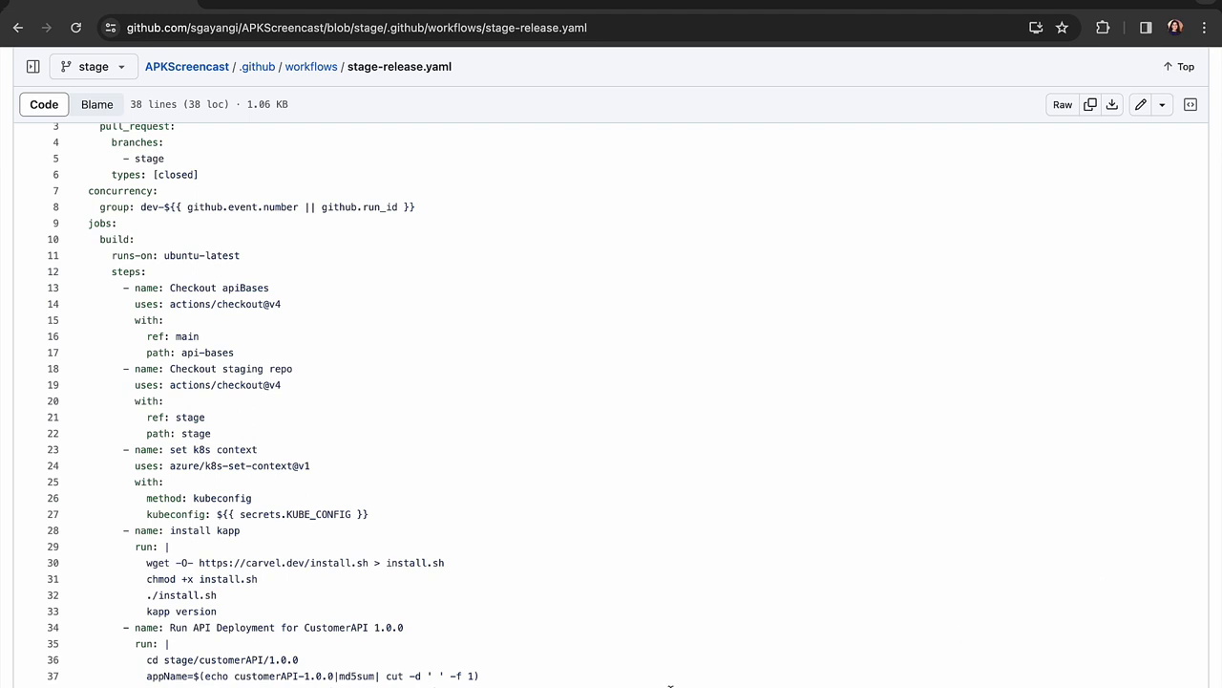
pyautogui.moveTo(669, 684)
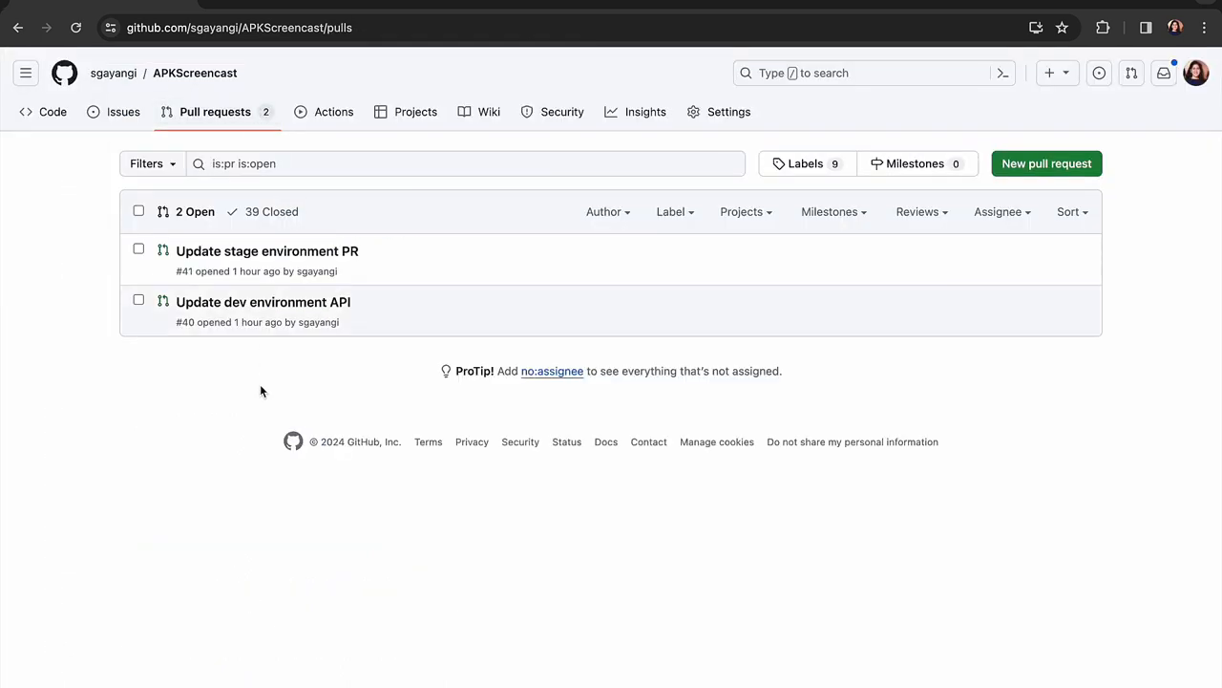
pyautogui.moveTo(298, 302)
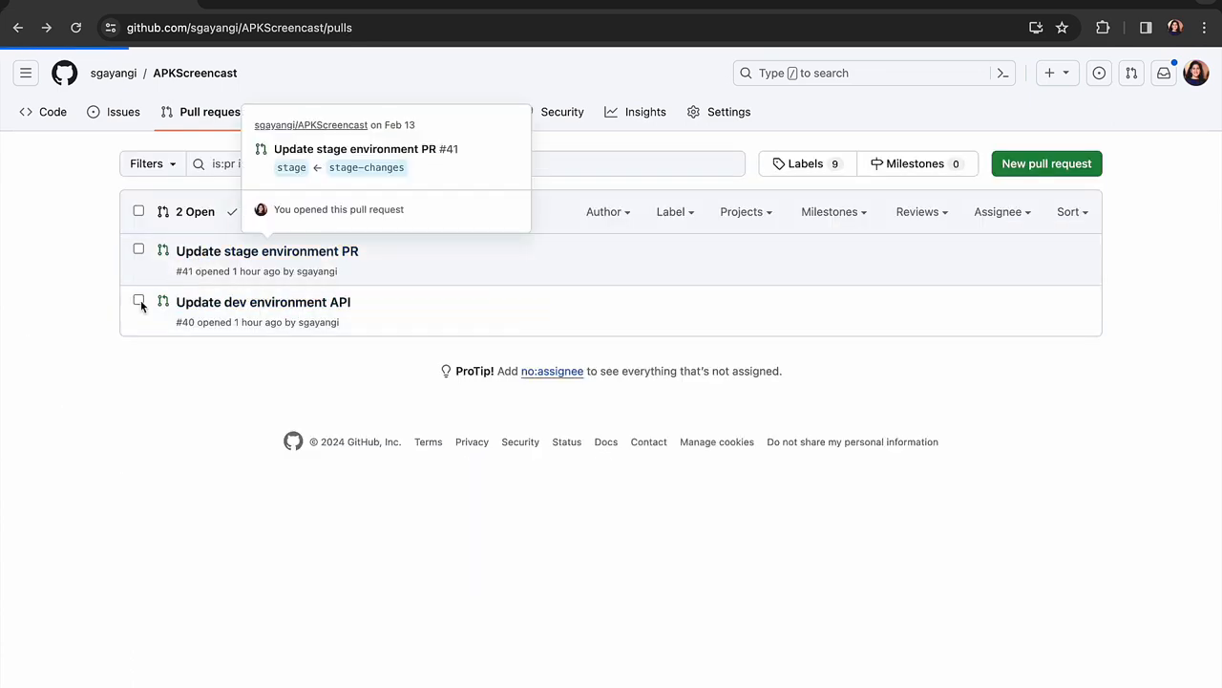
pyautogui.moveTo(229, 285)
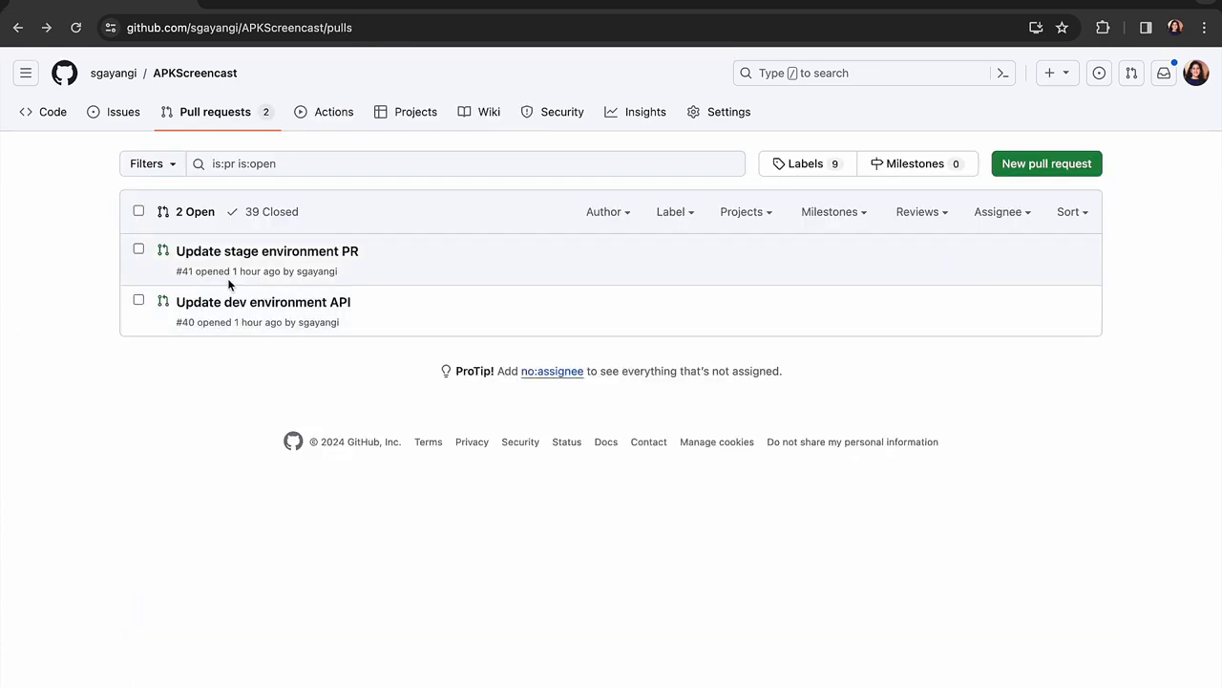
# Merge pull request #40 into the dev branch.
pyautogui.click(264, 302)
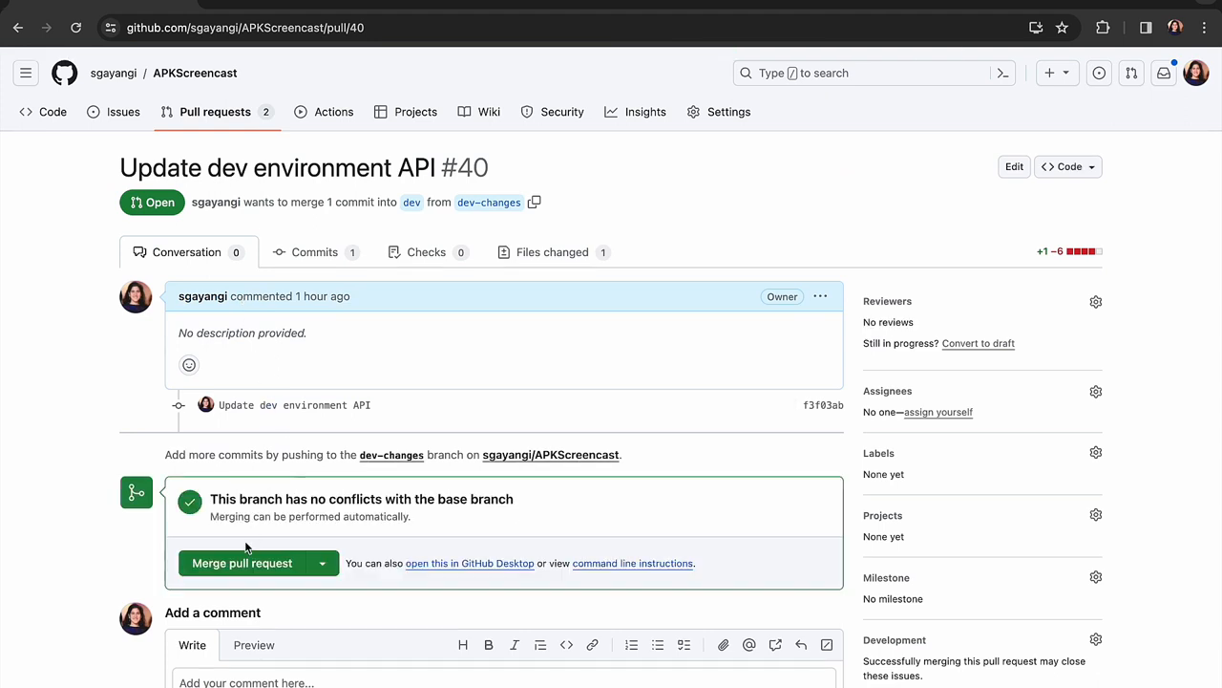
pyautogui.click(240, 561)
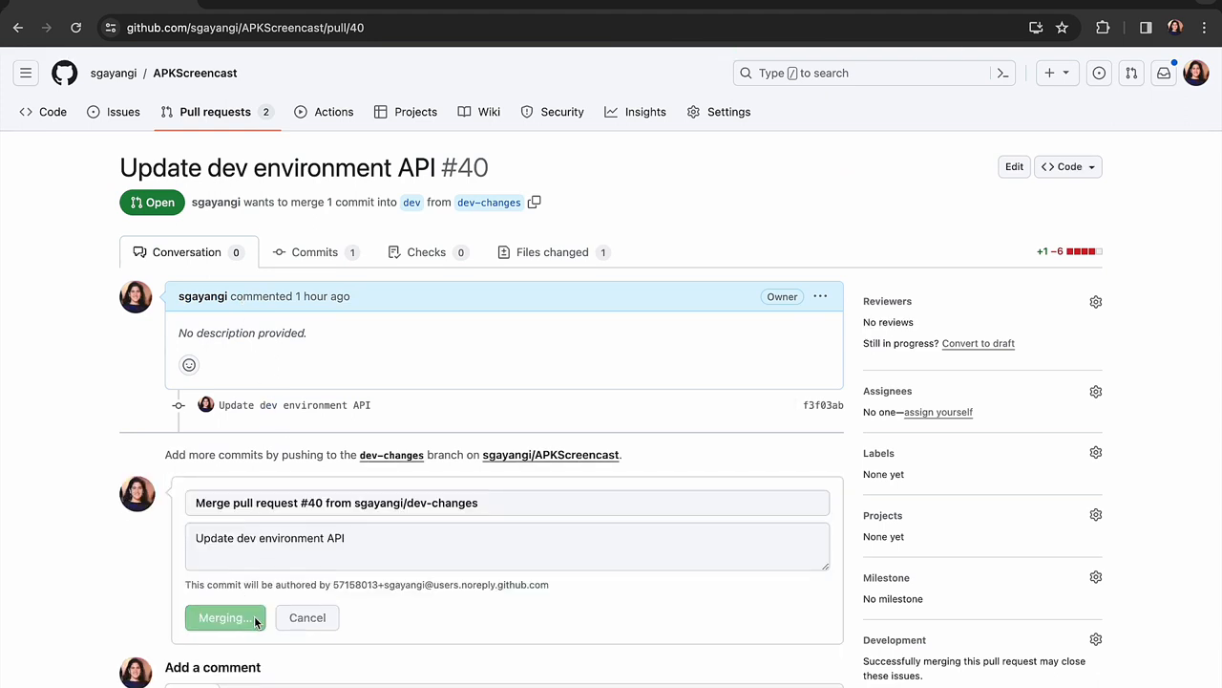
pyautogui.click(225, 617)
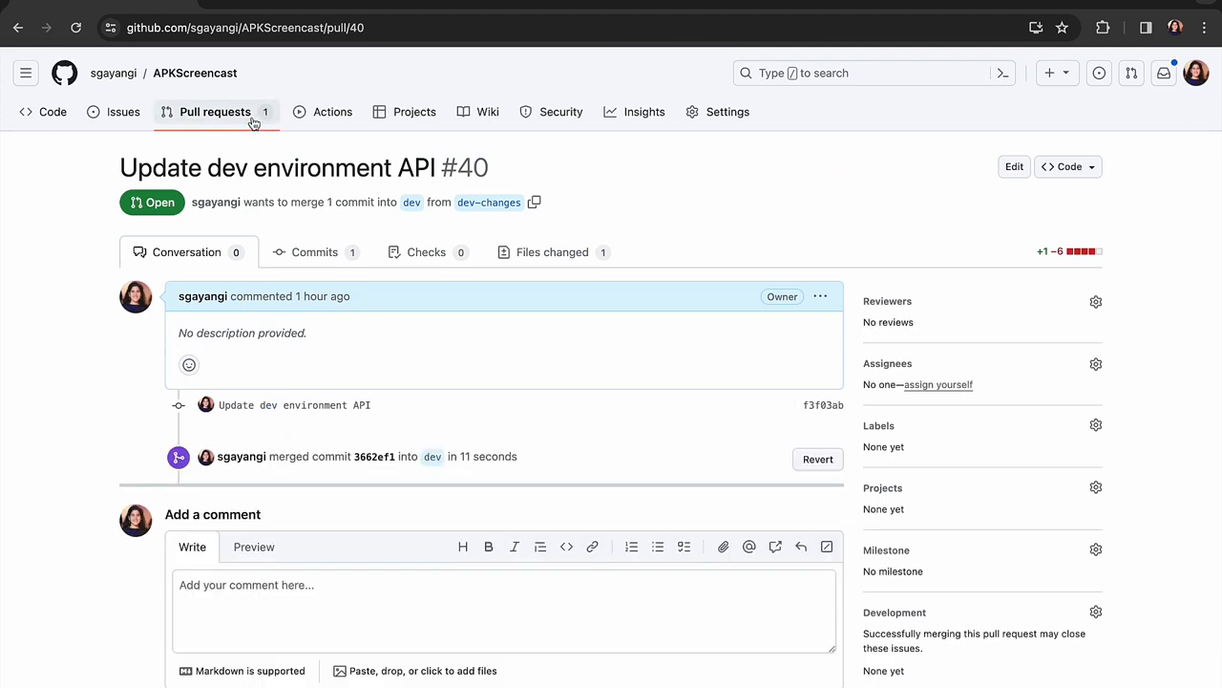
# Merge pull request #41 into the stage branch.
pyautogui.click(214, 111)
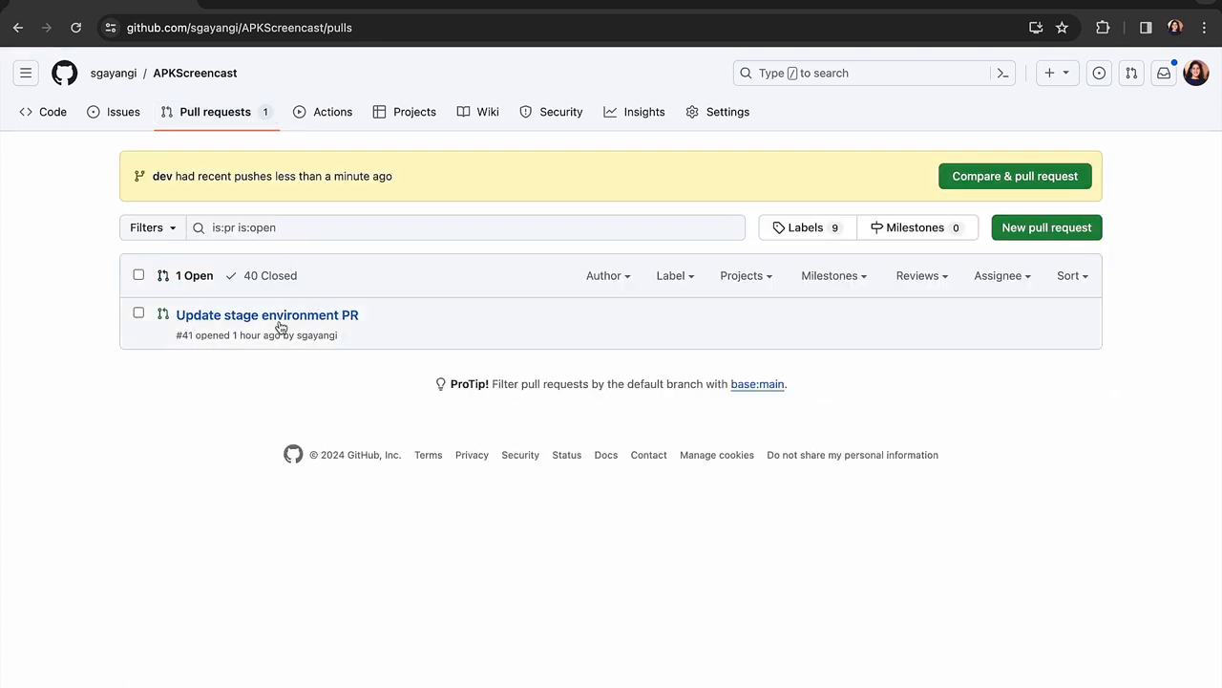
pyautogui.click(268, 313)
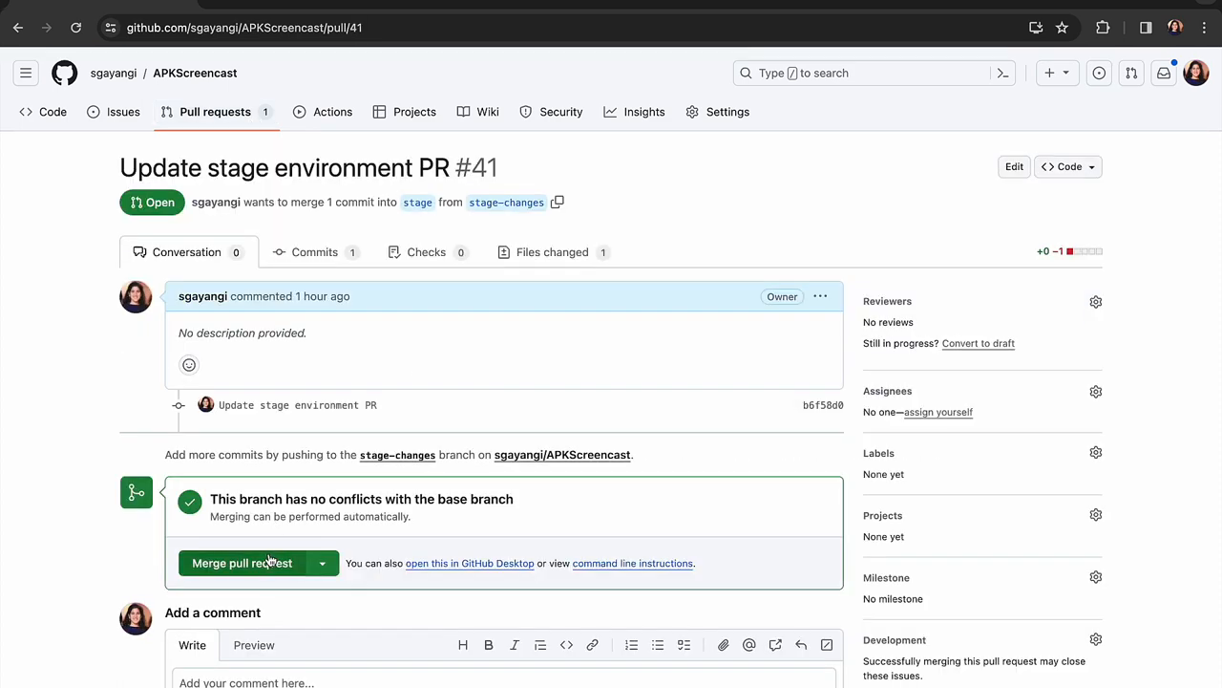
pyautogui.click(241, 561)
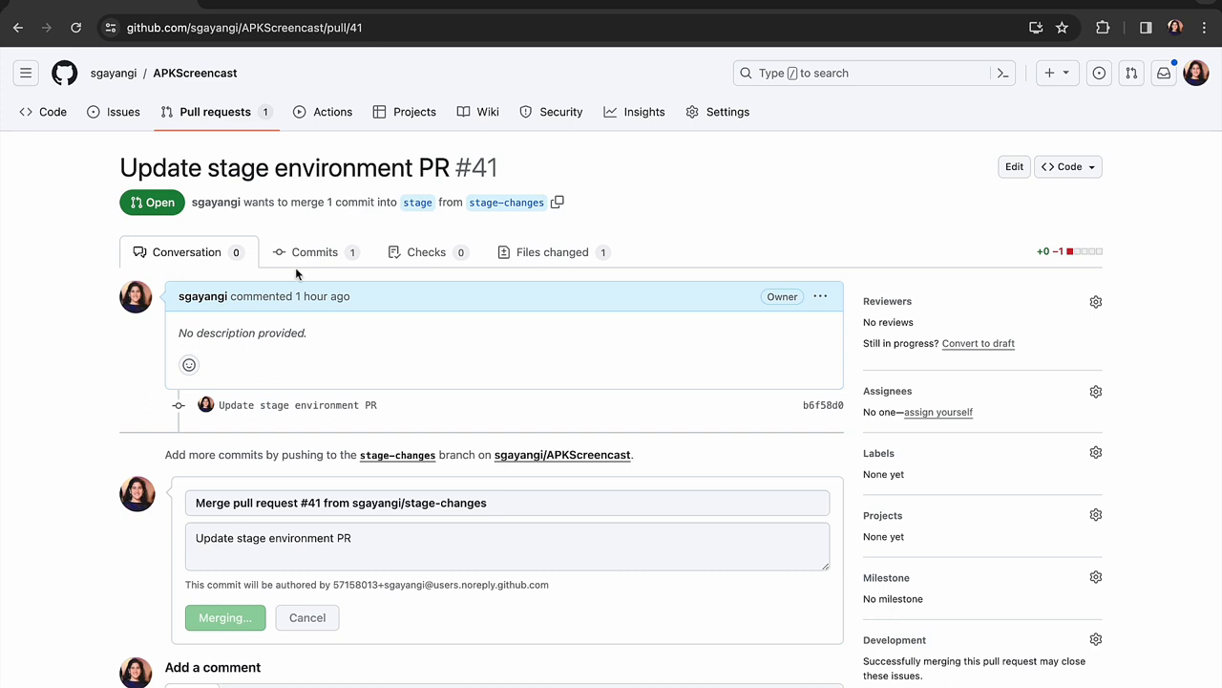
pyautogui.click(226, 617)
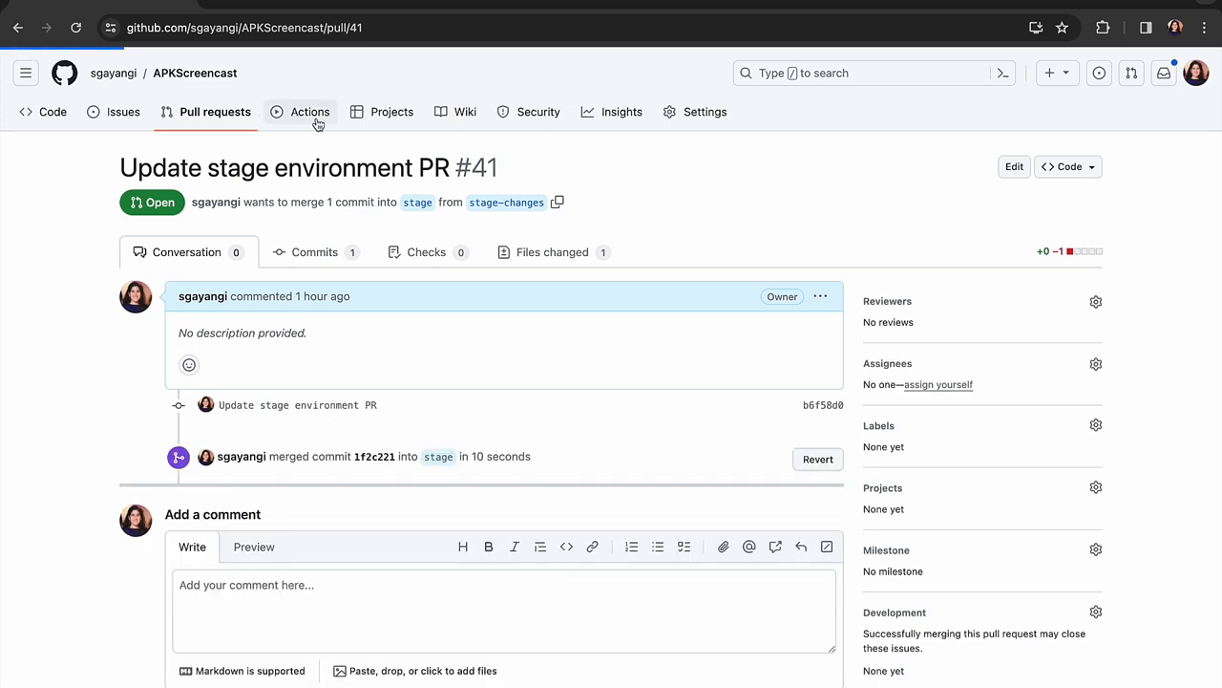
# Check the Release DEV API and Release Stage API runs in Actions, then return to the README.
pyautogui.click(309, 111)
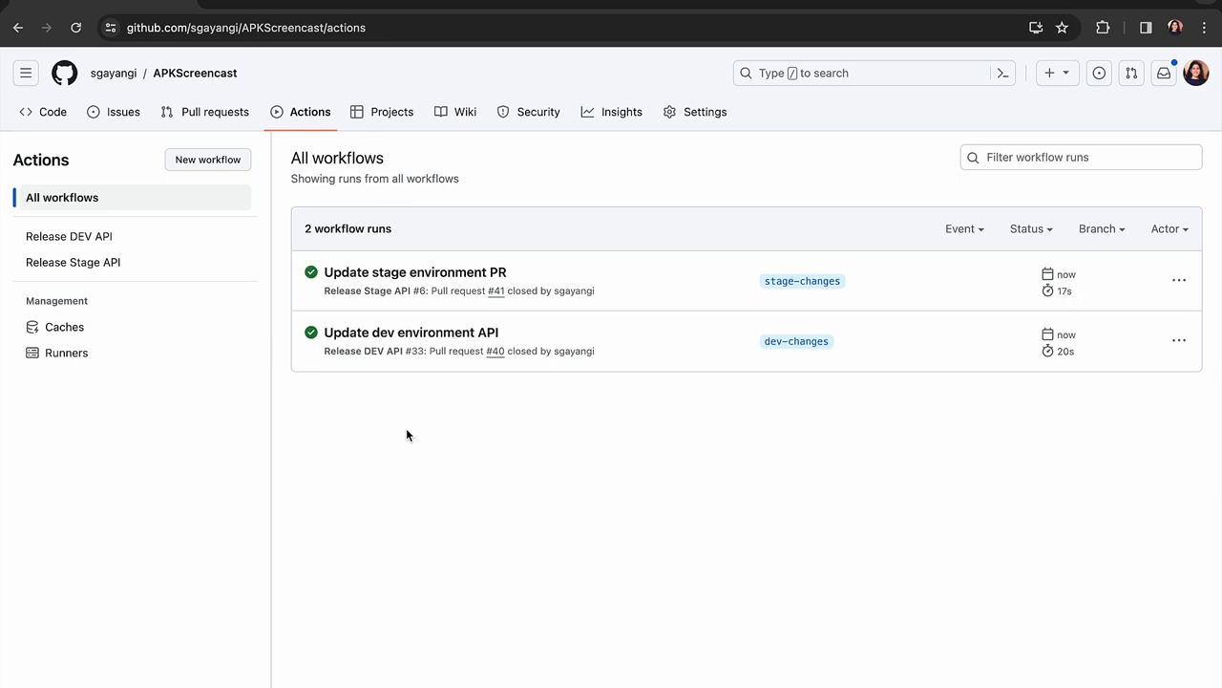
pyautogui.click(411, 333)
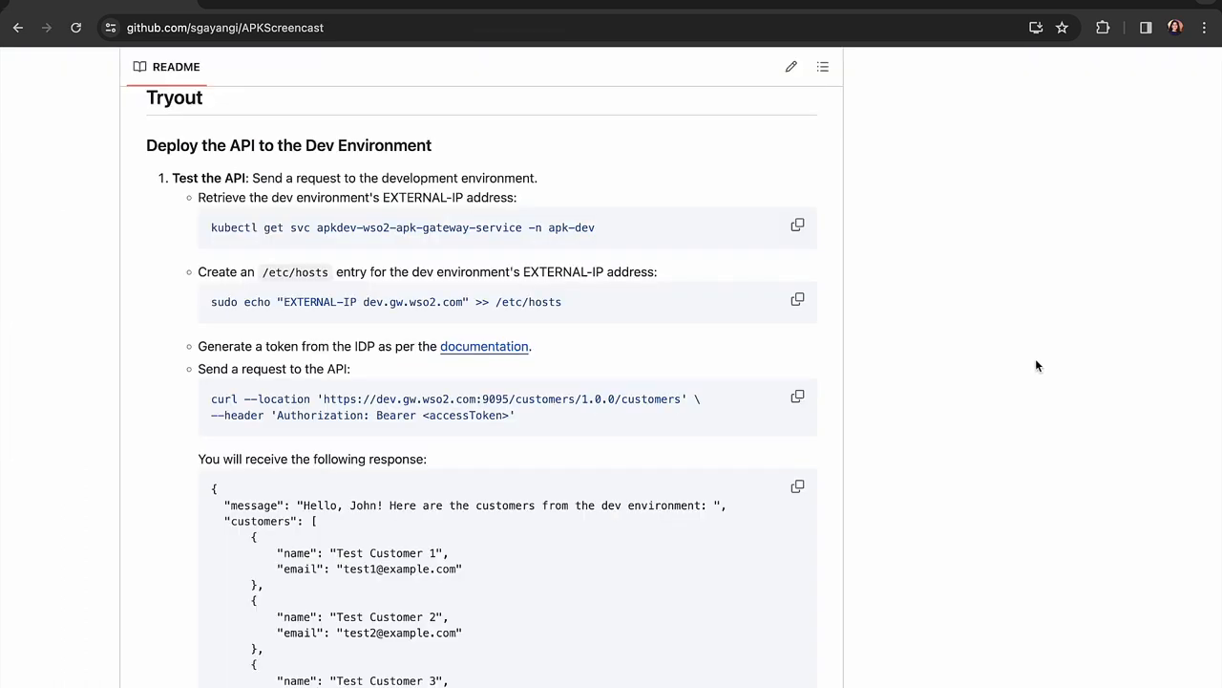
# Add '4.156.57.229 dev.gw.wso2.com' to /etc/hosts using the dev gateway's external IP.
pyautogui.click(798, 225)
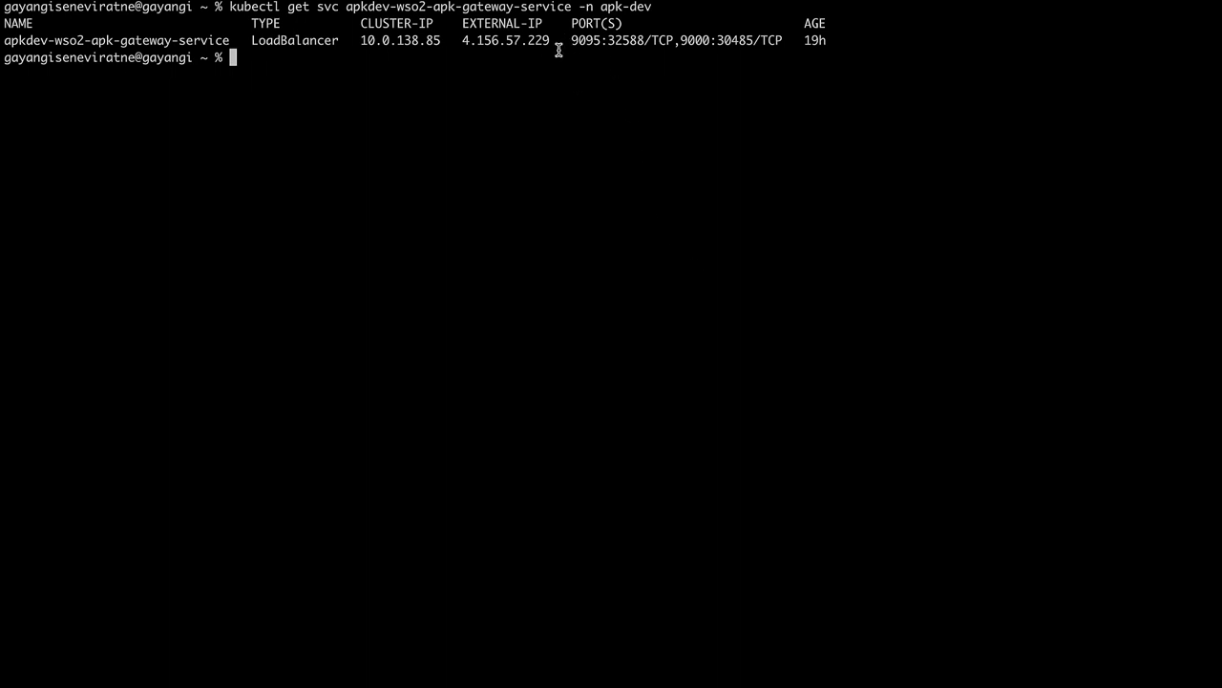
pyautogui.doubleClick(504, 40)
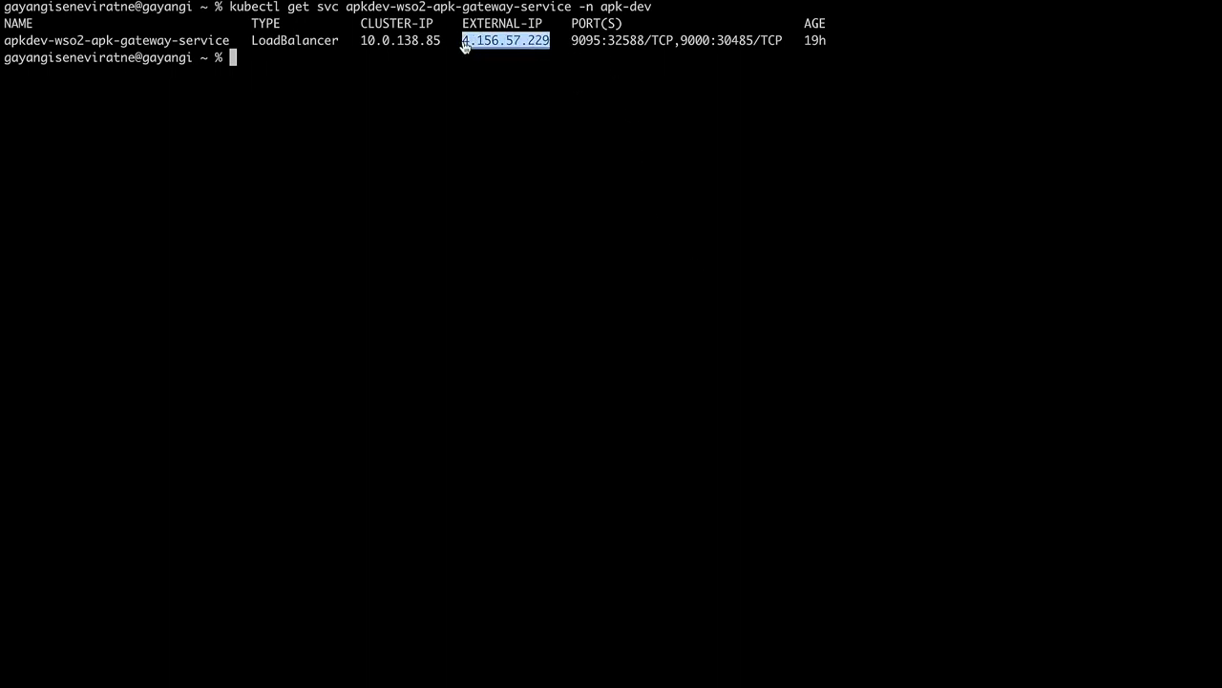
pyautogui.write('sudo nano /etc/hosts')
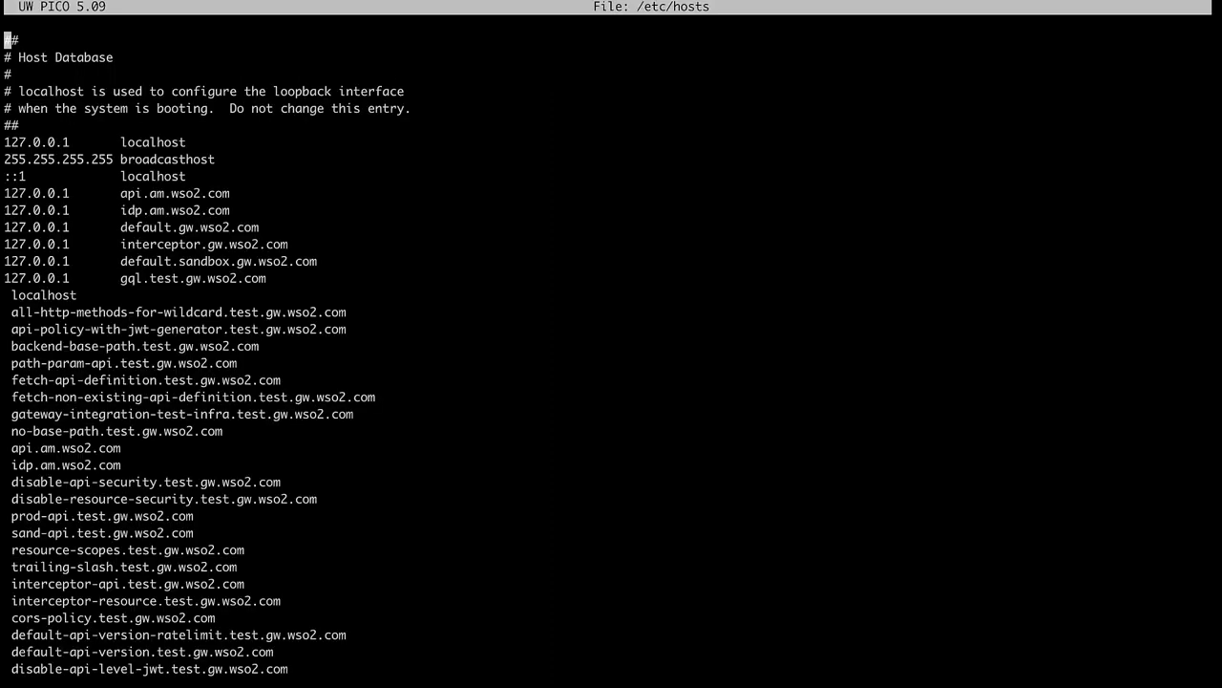
pyautogui.write('4.156.57.229')
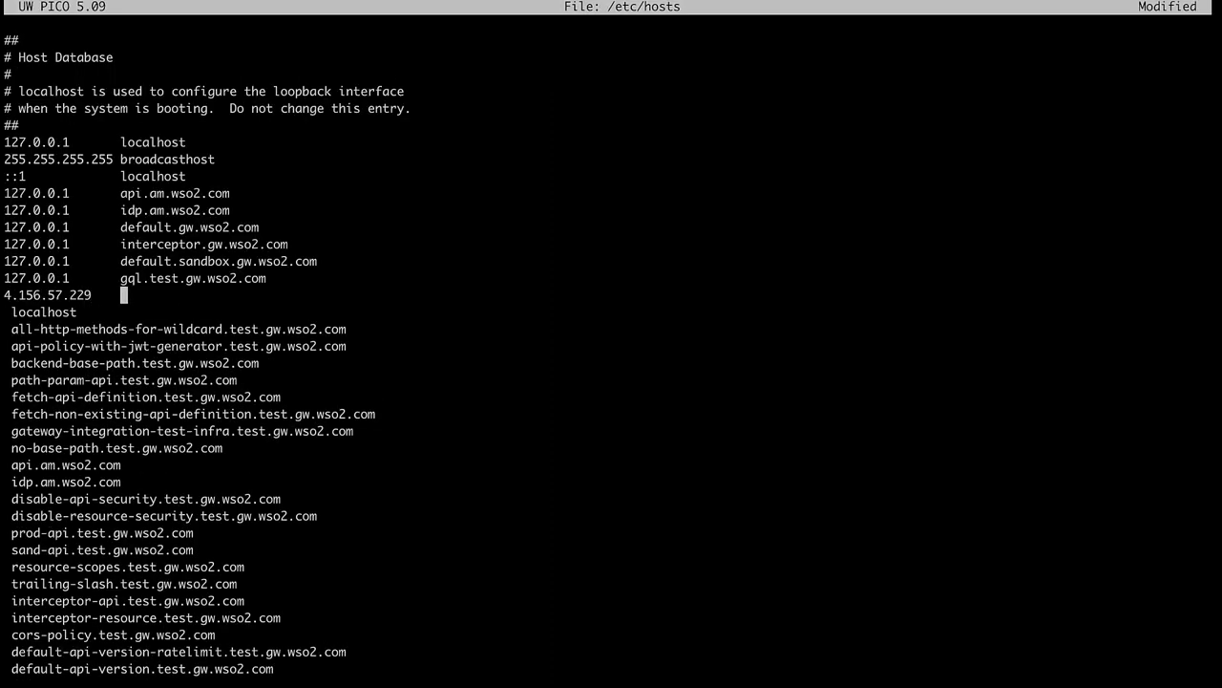
pyautogui.write('dev.gw.wso2.com')
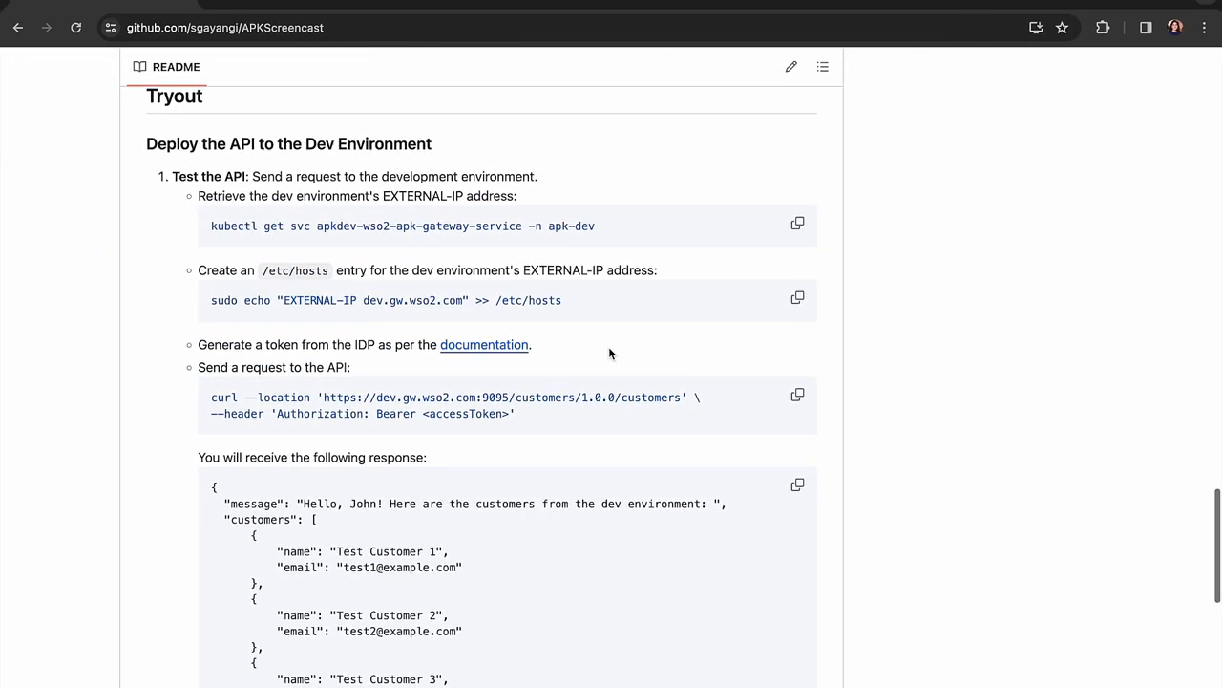
# Run the dev curl command with bearer token and get the three test customers back.
pyautogui.scroll(-3)
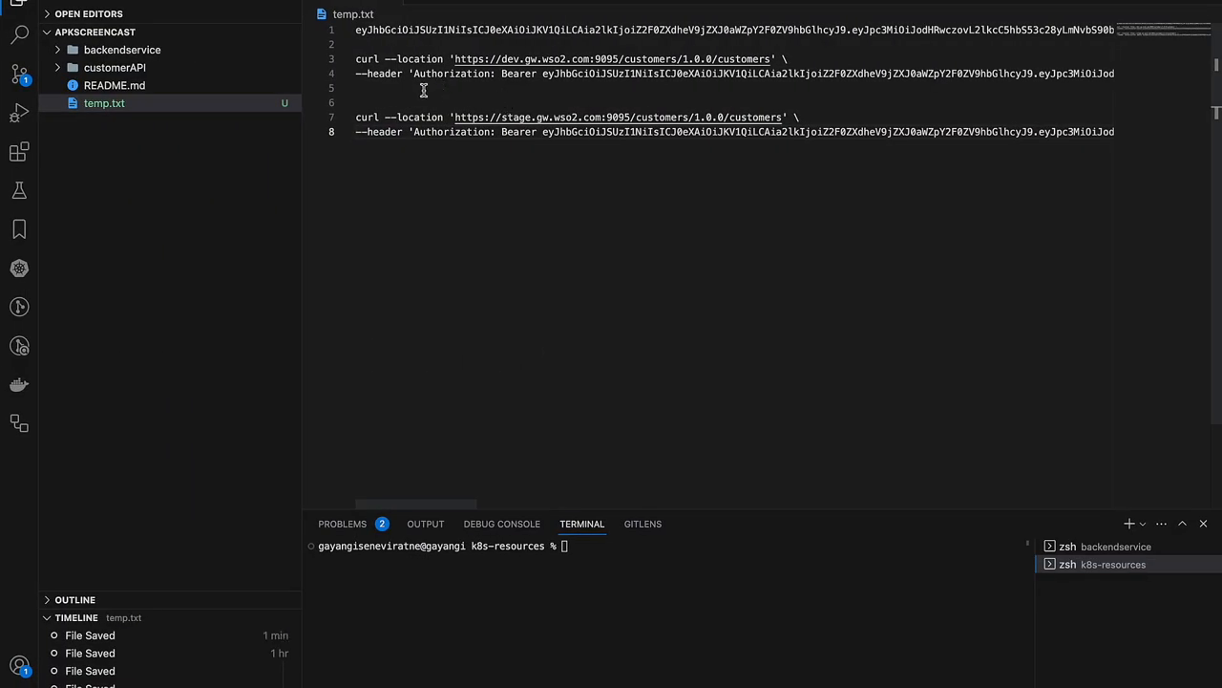
pyautogui.moveTo(355, 60); pyautogui.dragTo(1115, 73)
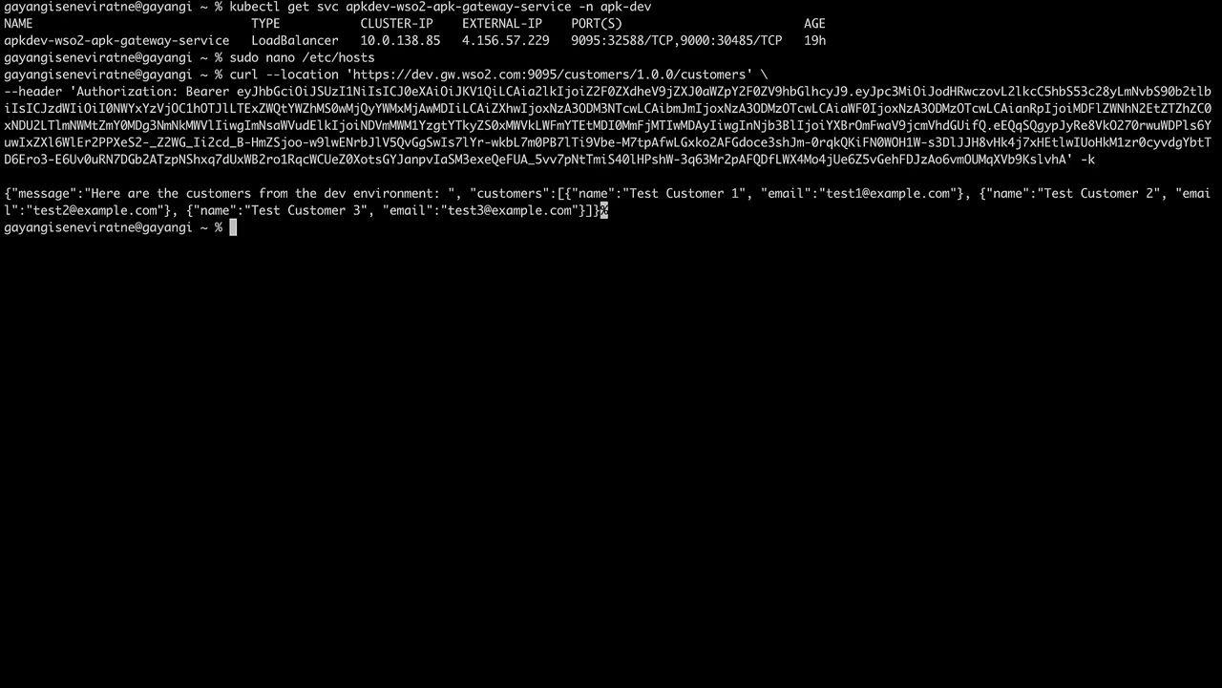
pyautogui.moveTo(528, 282)
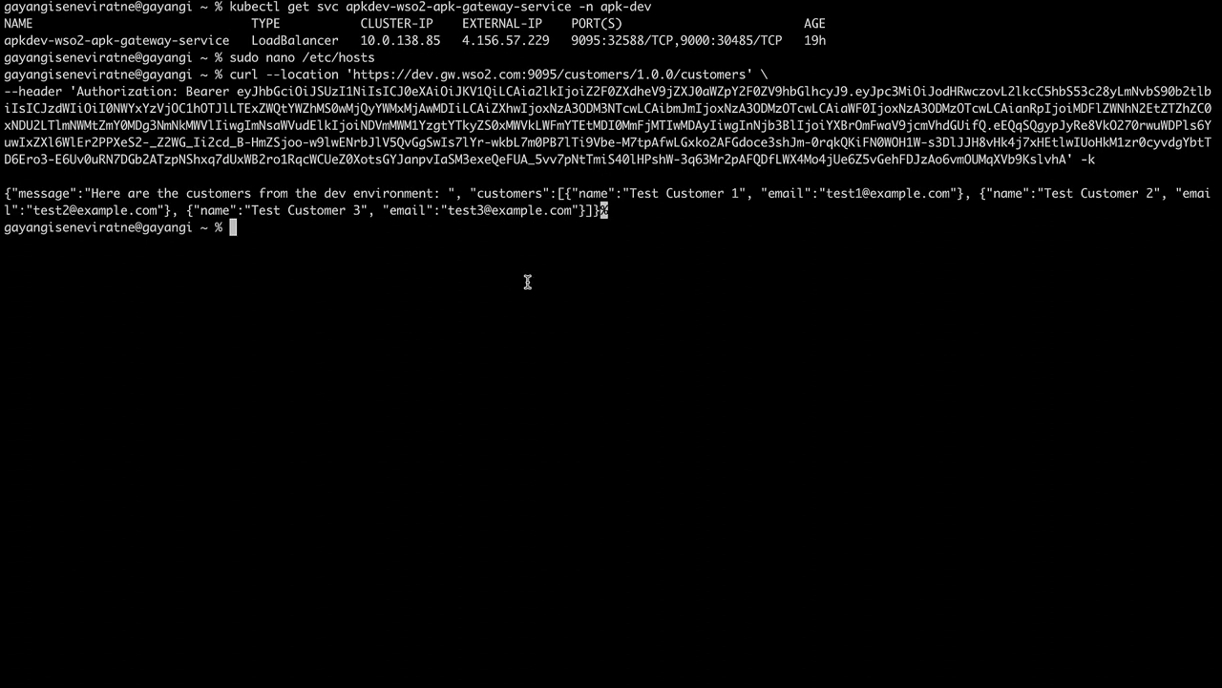
pyautogui.moveTo(130, 192); pyautogui.dragTo(443, 193)
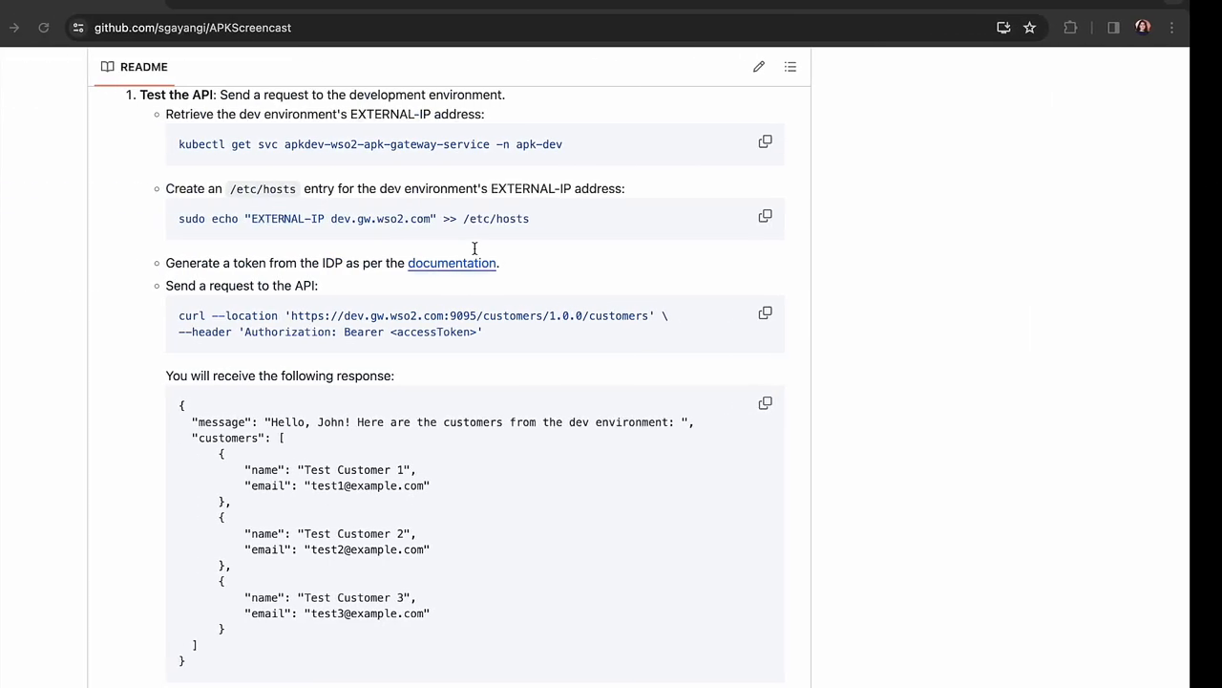
# Add '4.156.56.156 stage.gw.wso2.com' to /etc/hosts for the stage gateway.
pyautogui.scroll(-3)
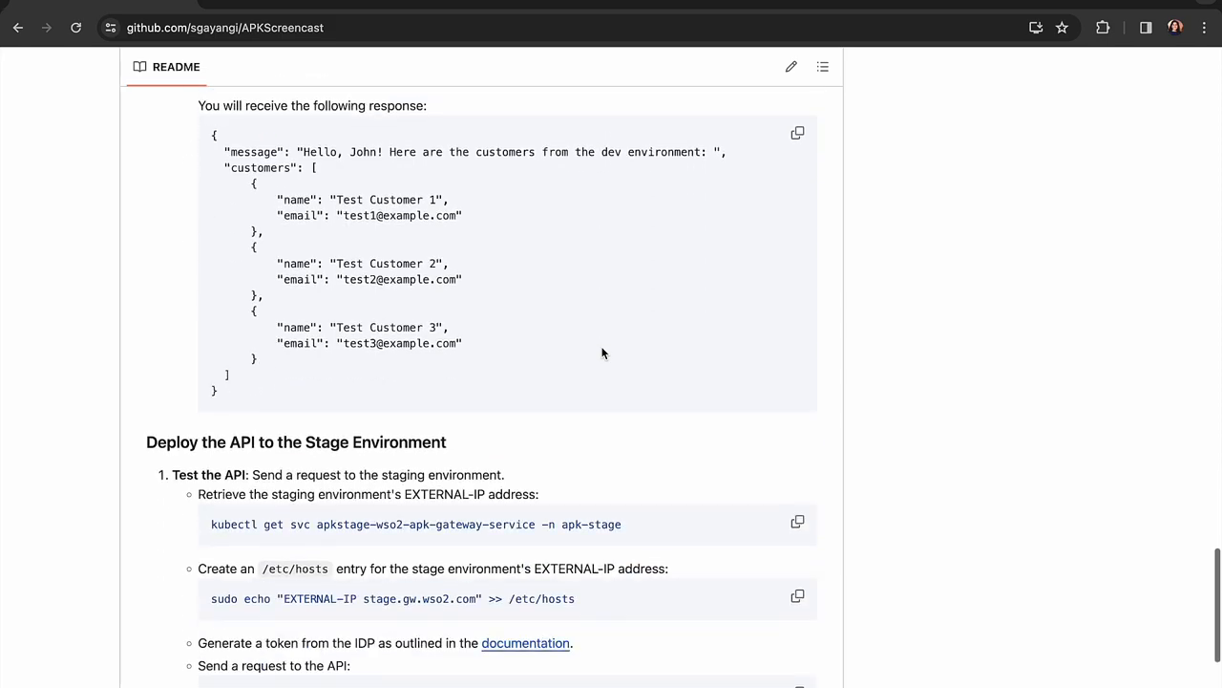
pyautogui.scroll(-3)
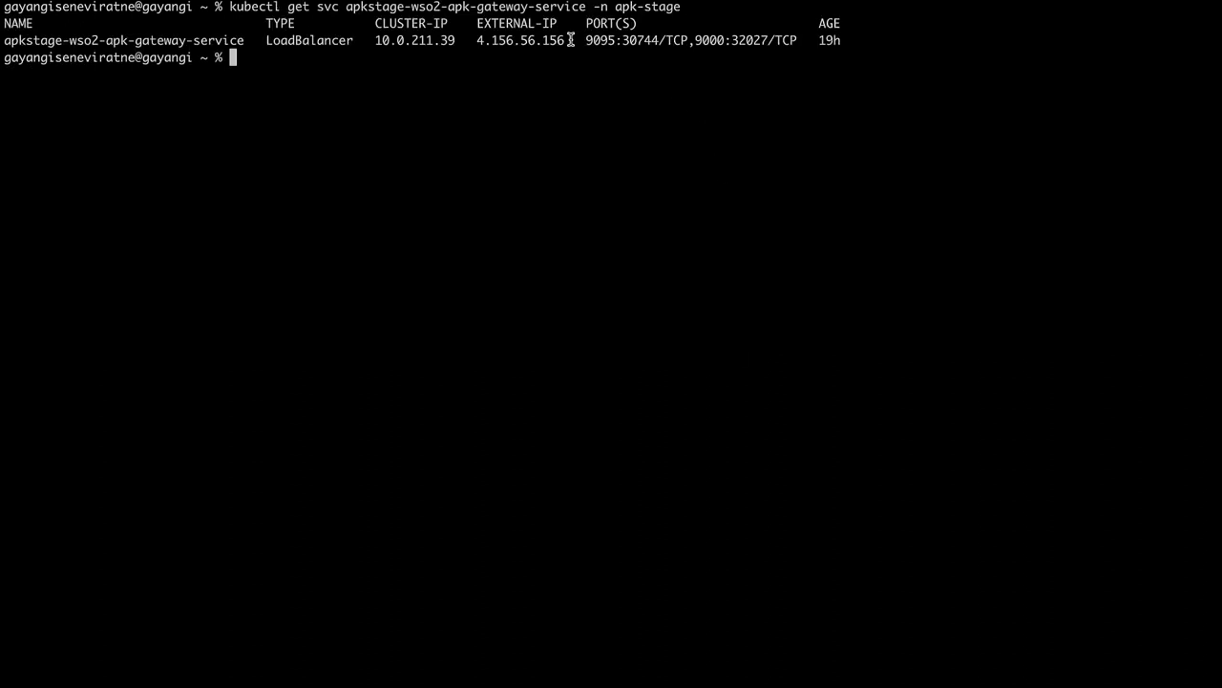
pyautogui.write('sudo nano /etc/hosts')
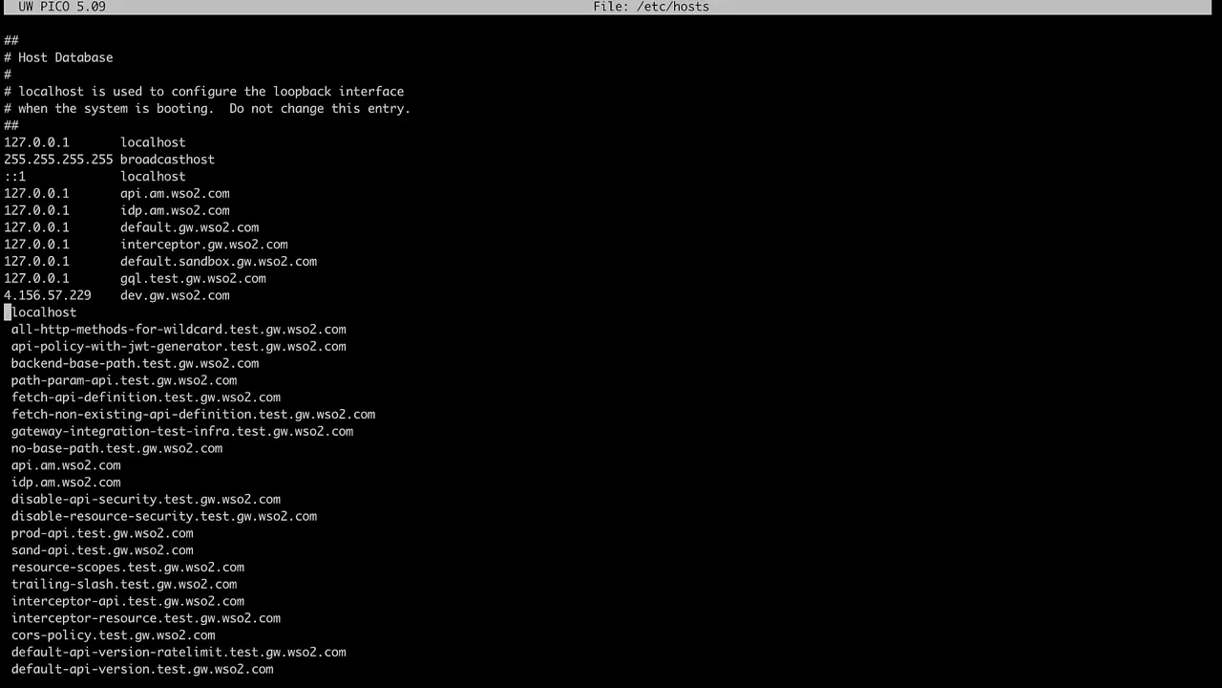
pyautogui.write('4.156.56.156\tstag')
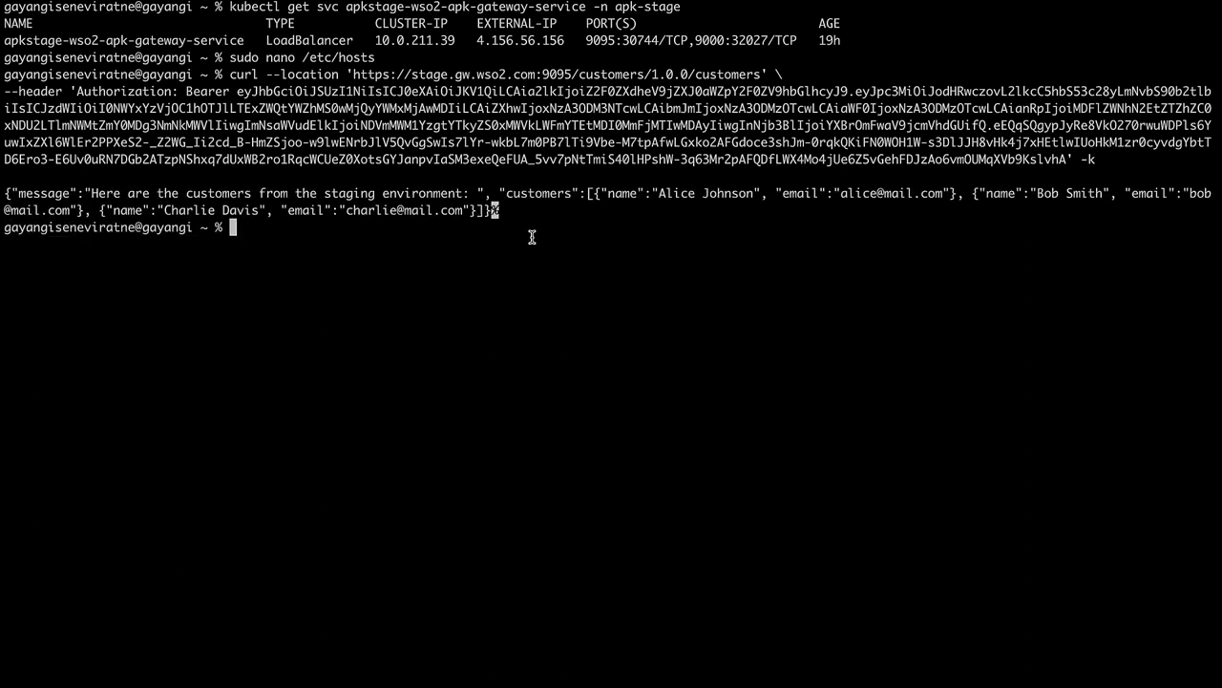
# Call the stage customers API and highlight the staging environment message in the response.
pyautogui.moveTo(107, 193); pyautogui.dragTo(470, 193)
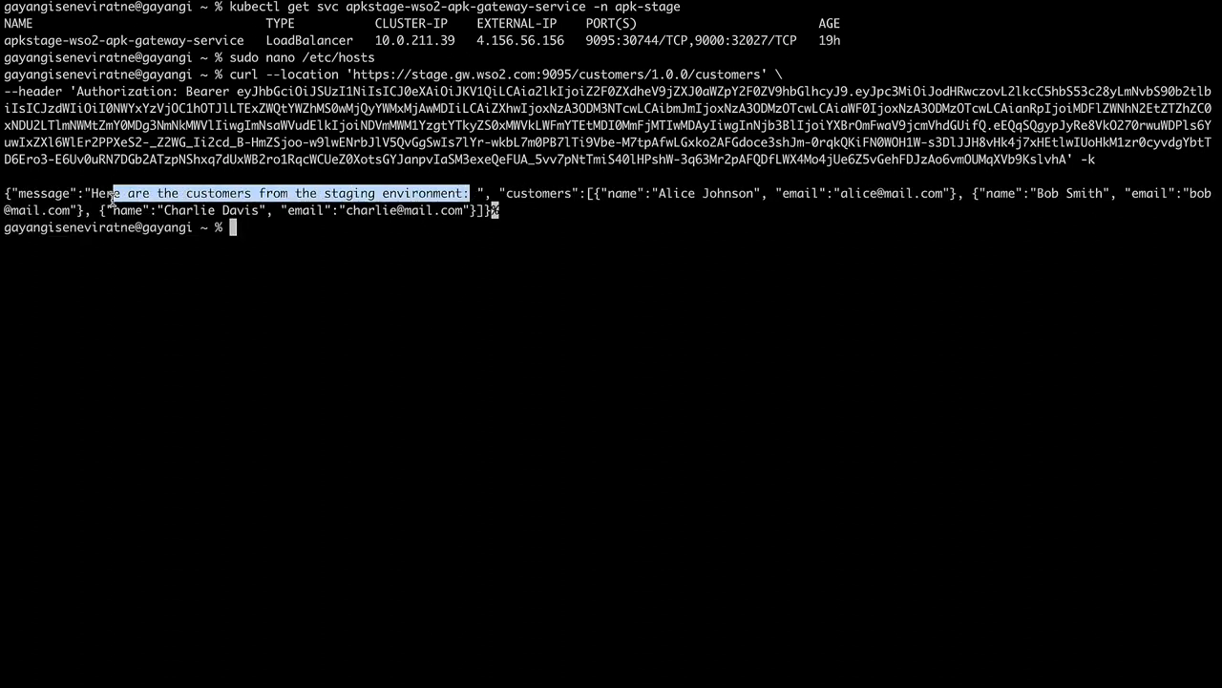